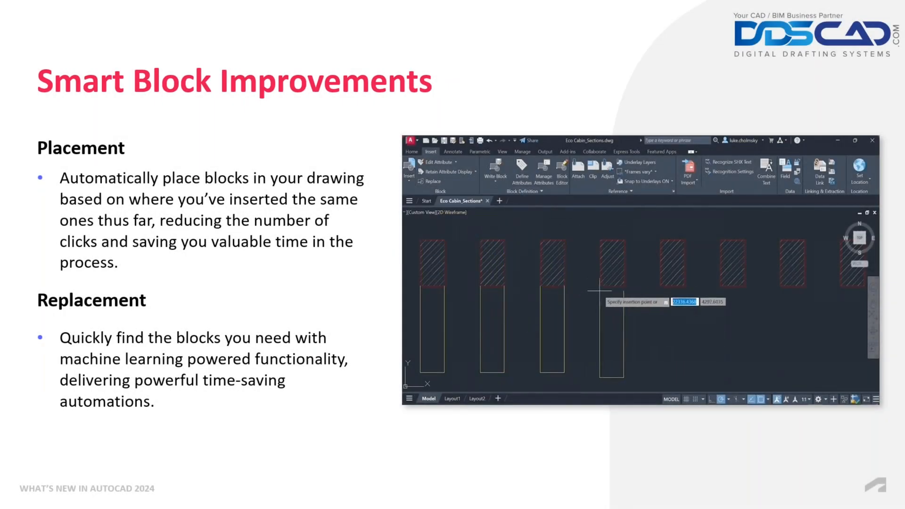
- Return to AutoCAD and close the Tab Improvements drawing without saving
{"action": "left_click", "coordinate": [409, 171]}
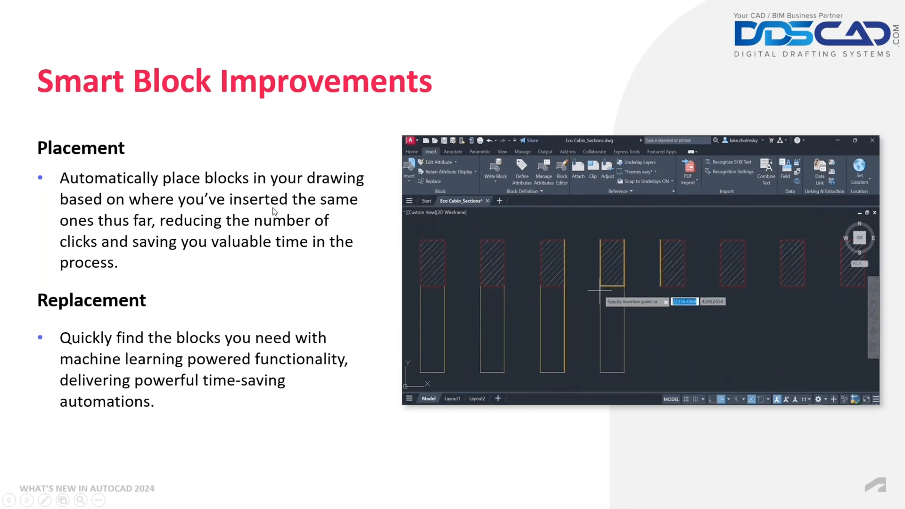
{"action": "left_click", "coordinate": [409, 172]}
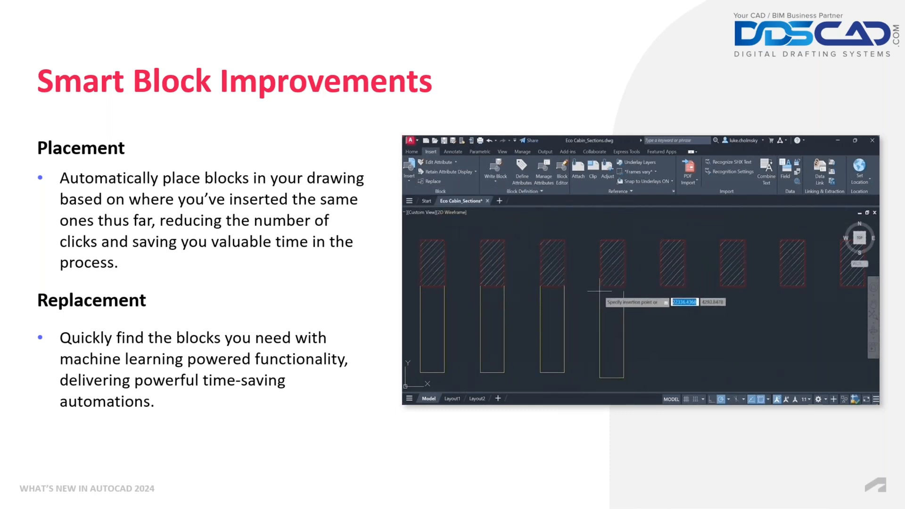
{"action": "left_click", "coordinate": [410, 167]}
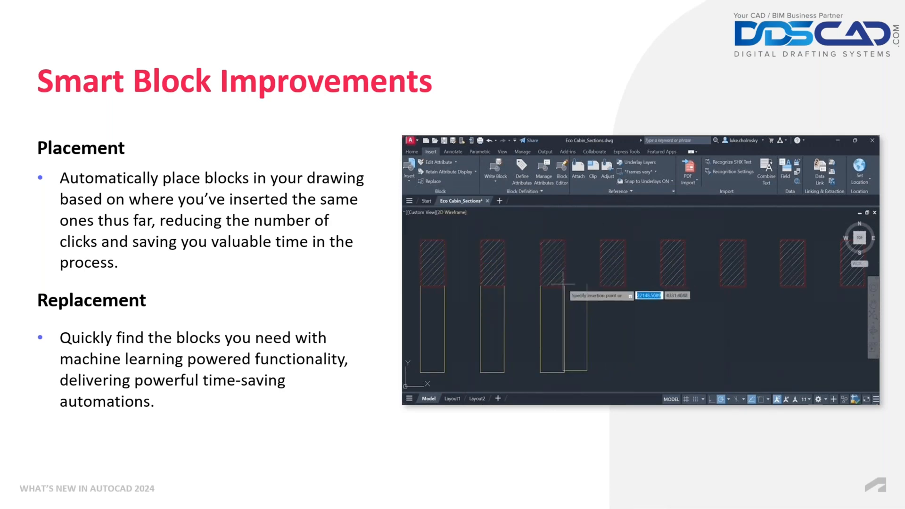
{"action": "mouse_move", "coordinate": [511, 245]}
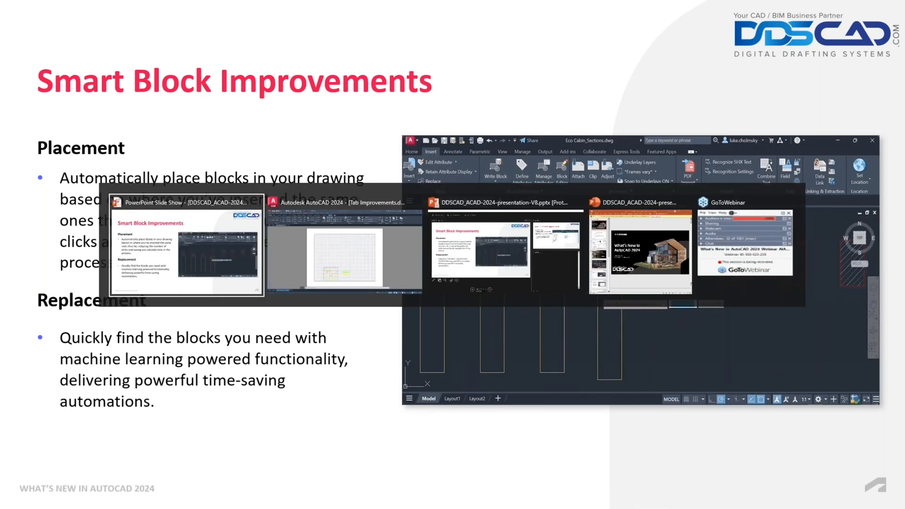
{"action": "left_click", "coordinate": [344, 243]}
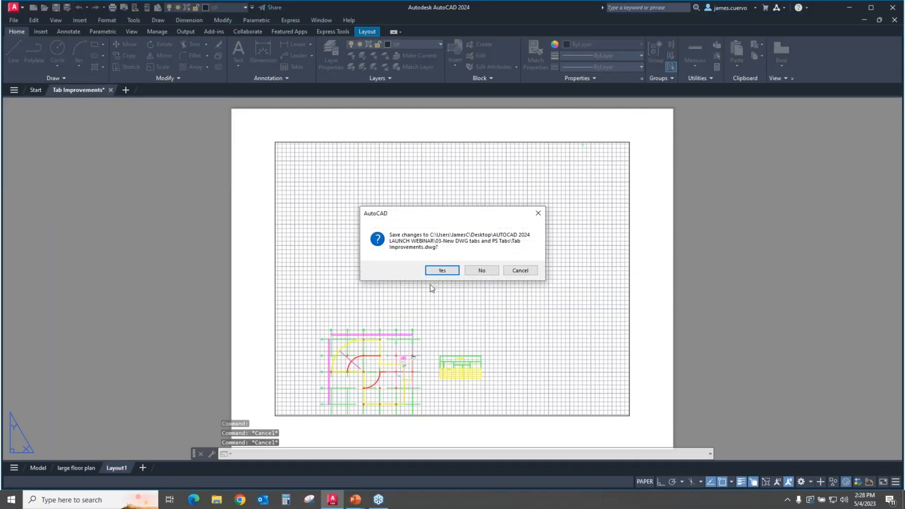
{"action": "left_click", "coordinate": [481, 270]}
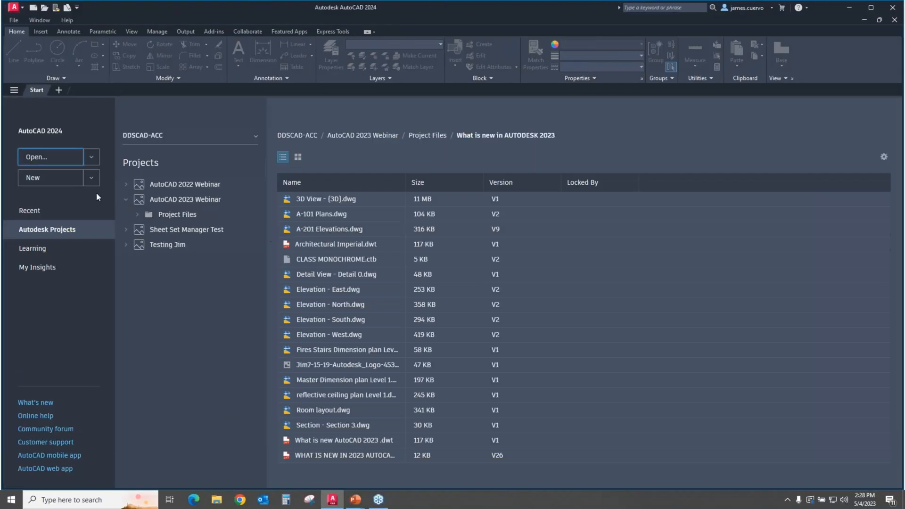
- Open Block Placement.dwg from the 05-Block Placing folder
{"action": "left_click", "coordinate": [49, 157]}
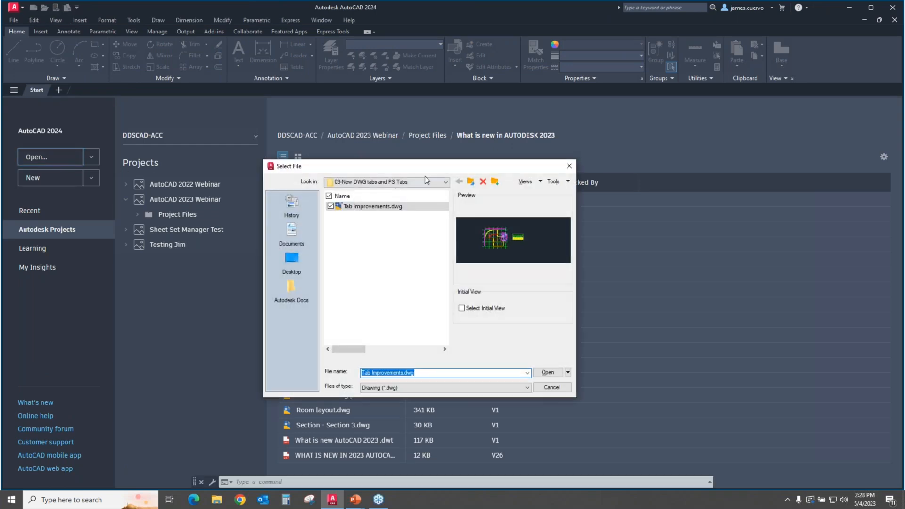
{"action": "left_click", "coordinate": [458, 182]}
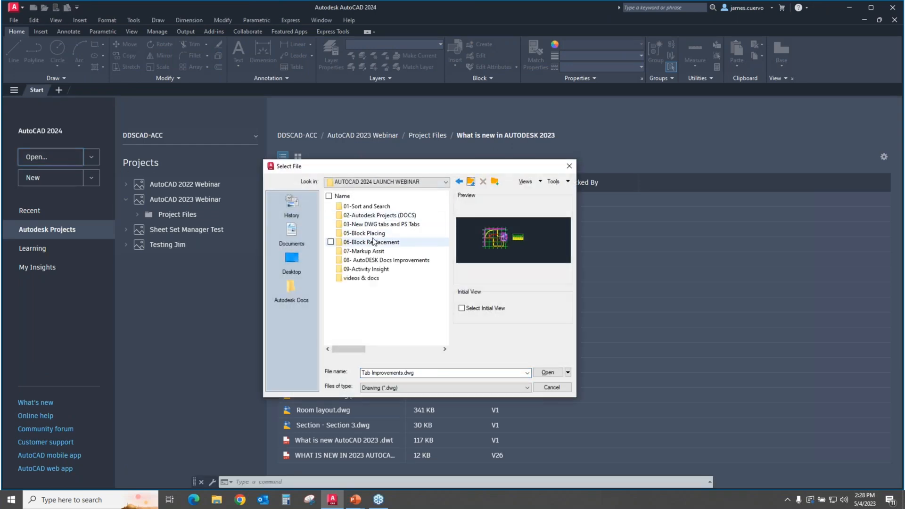
{"action": "double_click", "coordinate": [363, 233]}
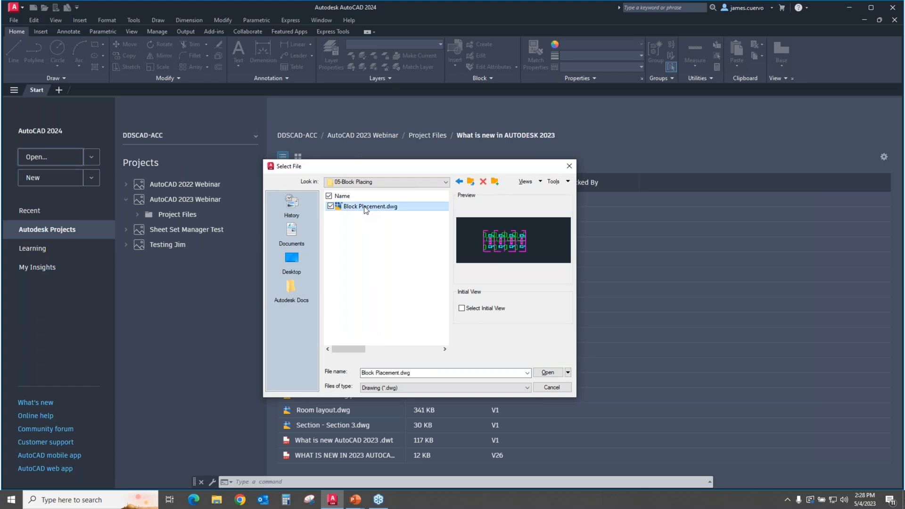
{"action": "left_click", "coordinate": [547, 372]}
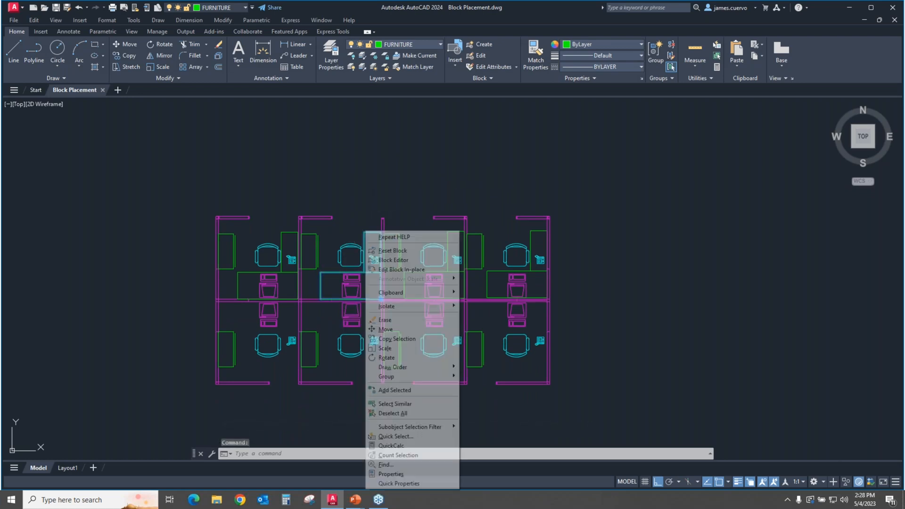
{"action": "left_click", "coordinate": [391, 473]}
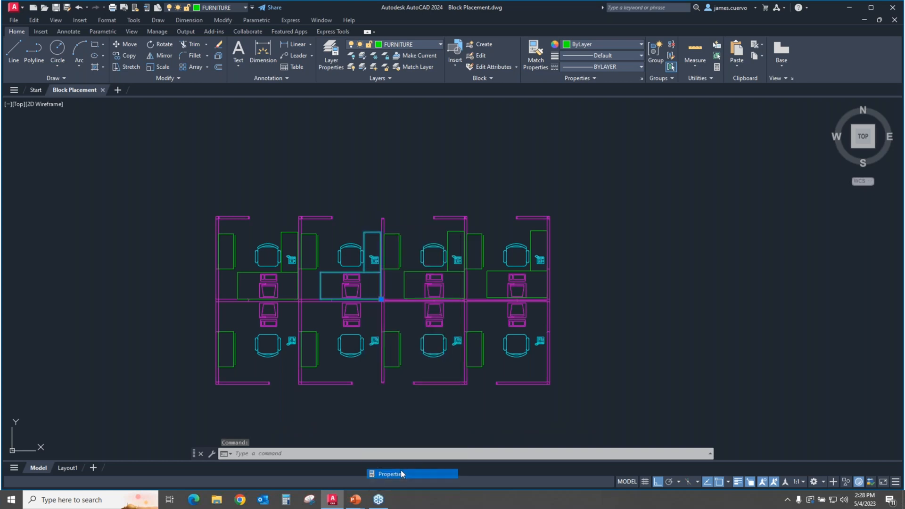
{"action": "left_click", "coordinate": [389, 473]}
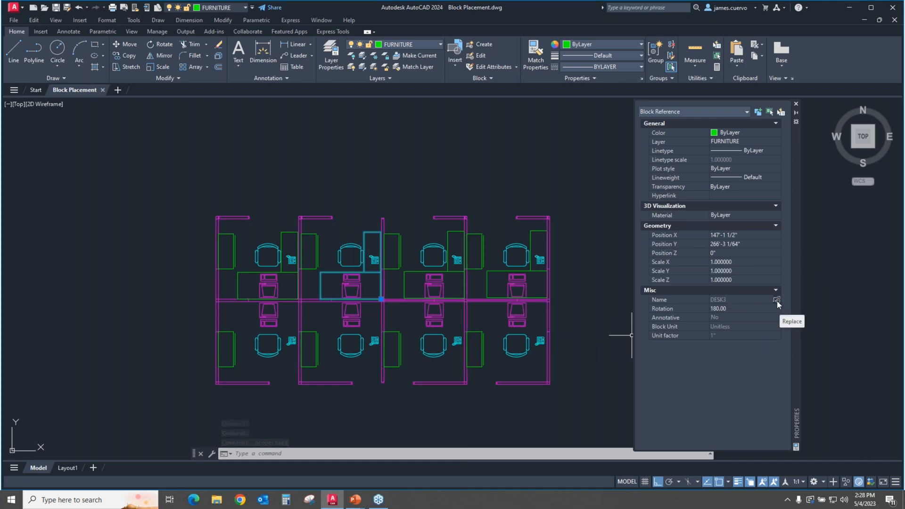
{"action": "left_click", "coordinate": [777, 301]}
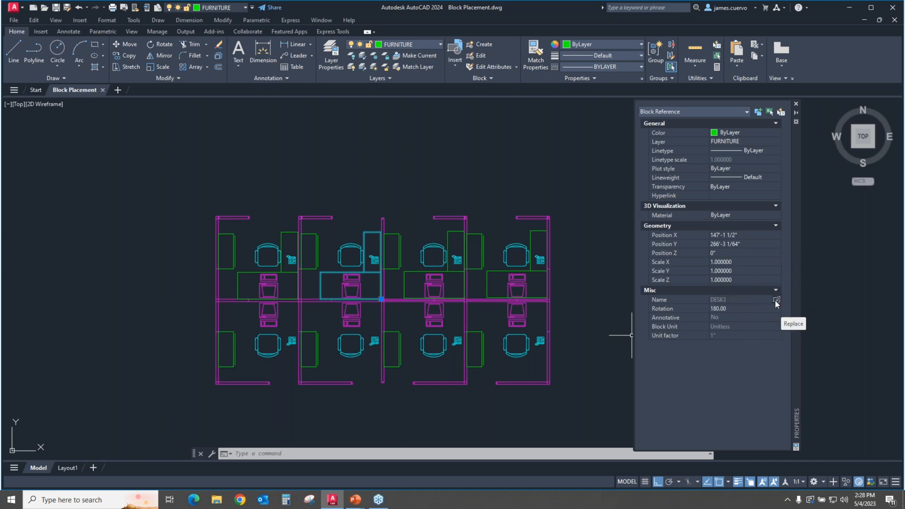
{"action": "mouse_move", "coordinate": [699, 319]}
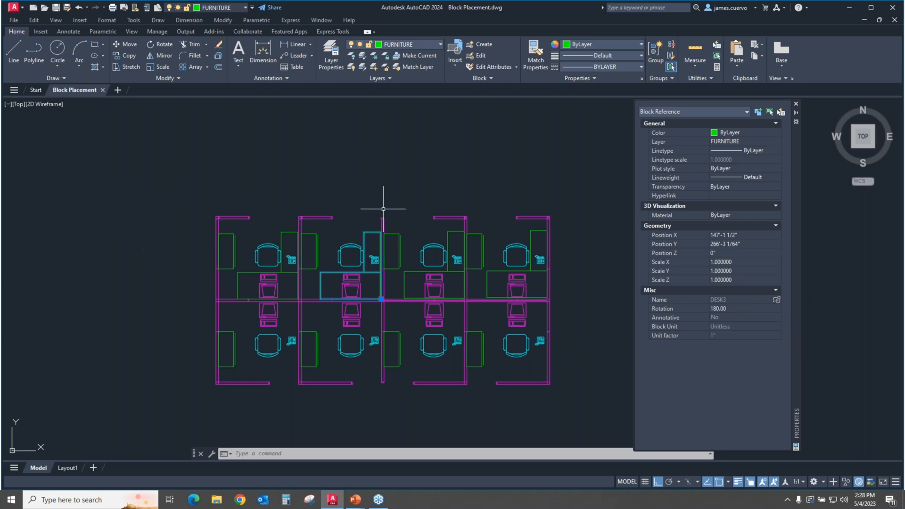
{"action": "mouse_move", "coordinate": [372, 232]}
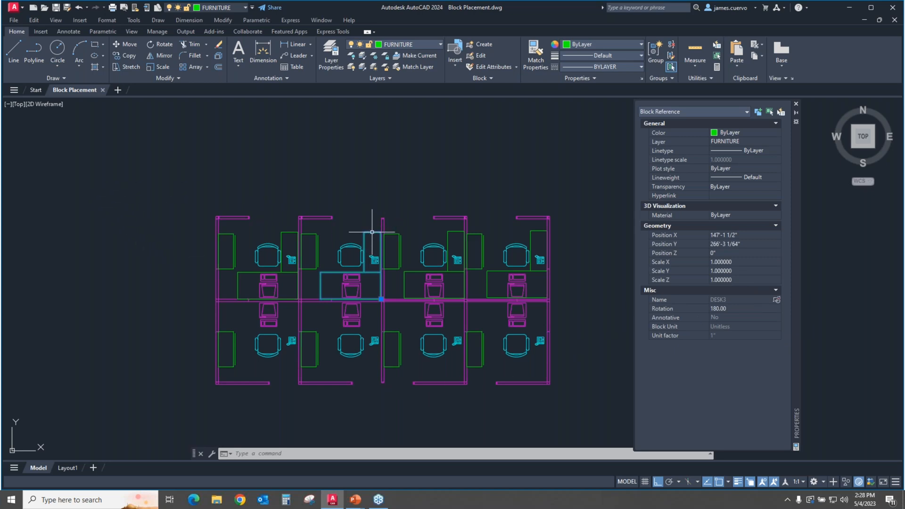
{"action": "key", "text": "Escape"}
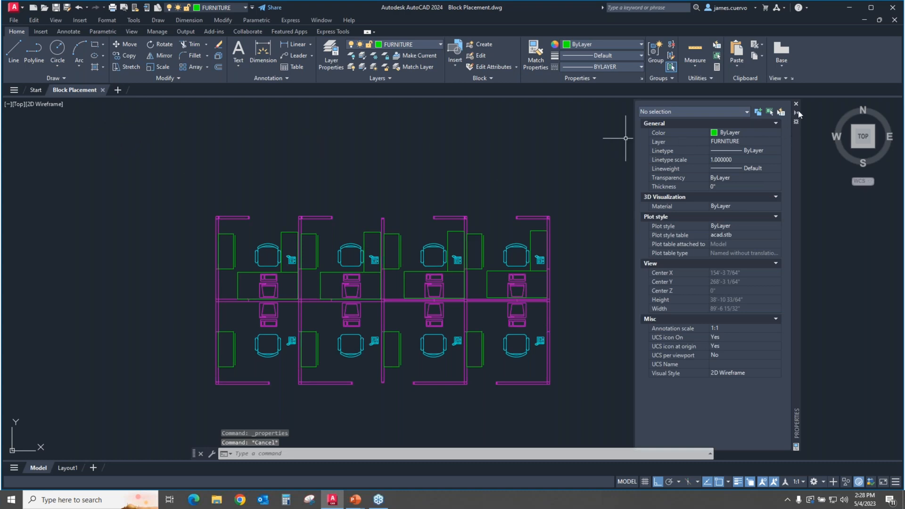
{"action": "left_click", "coordinate": [796, 104]}
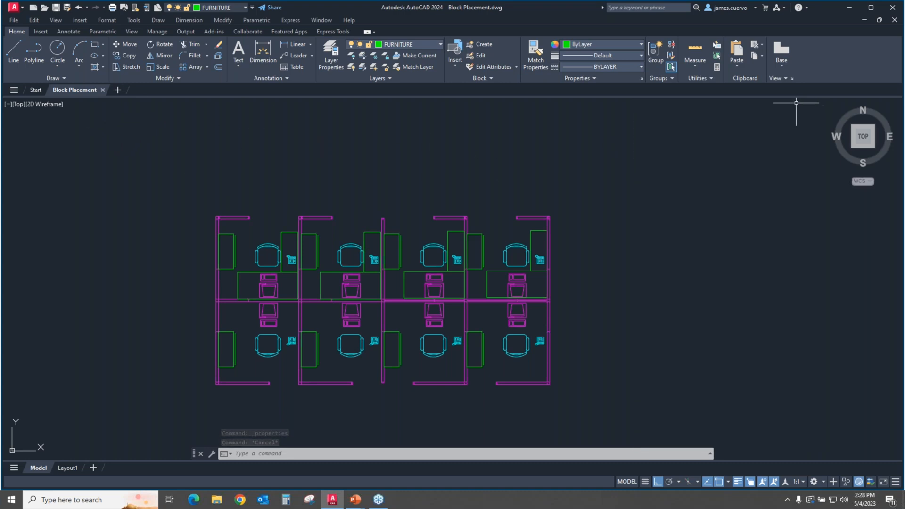
- Show the Insert gallery listing DESK2, DESK3, chair and door blocks
{"action": "left_click", "coordinate": [39, 31]}
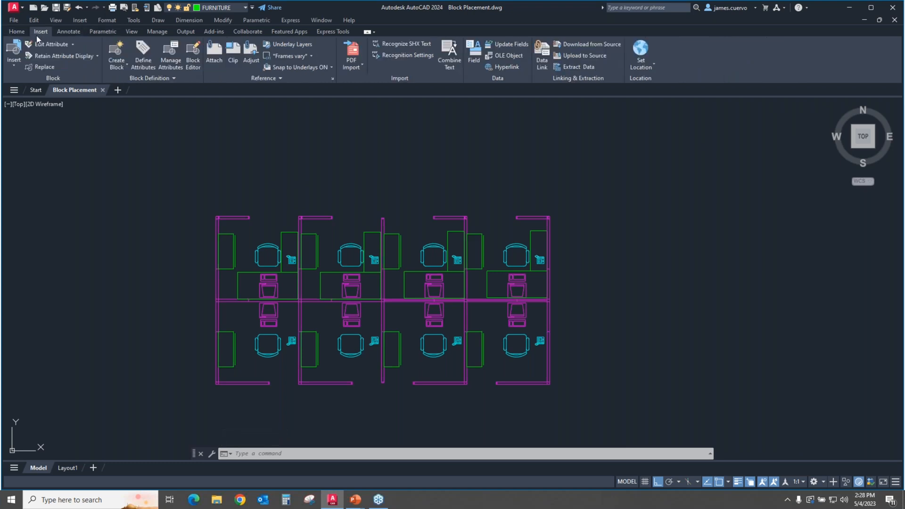
{"action": "left_click", "coordinate": [13, 54]}
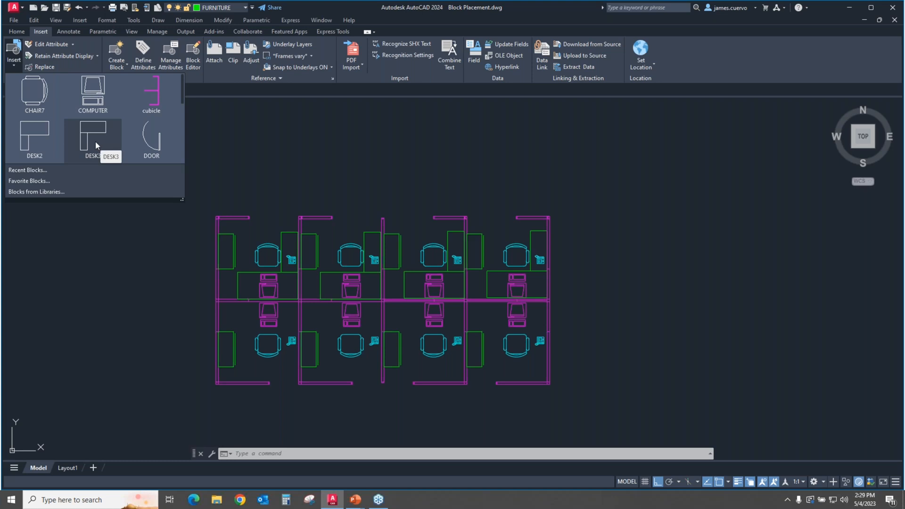
{"action": "mouse_move", "coordinate": [298, 277]}
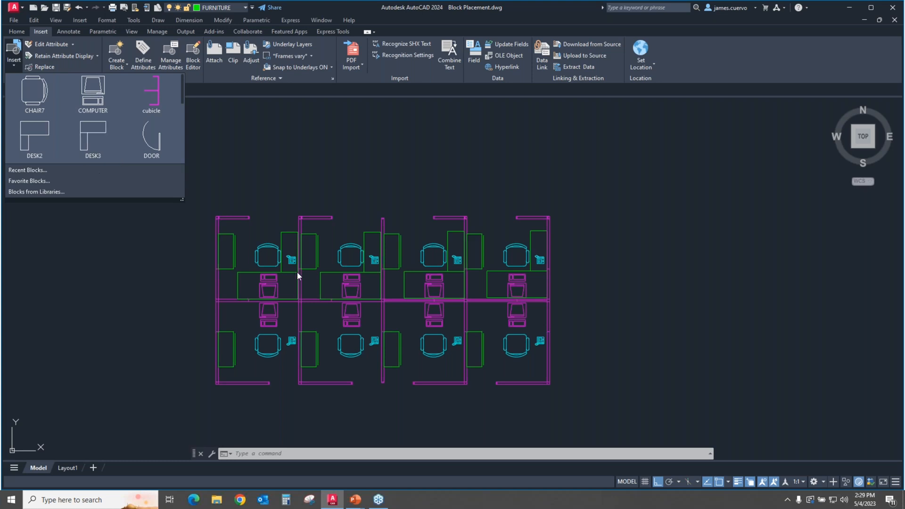
{"action": "mouse_move", "coordinate": [484, 308]}
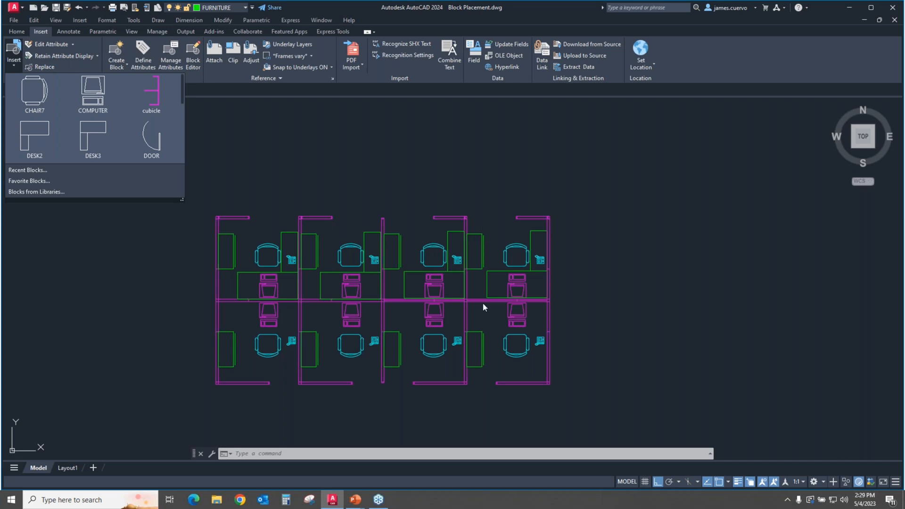
{"action": "mouse_move", "coordinate": [396, 287]}
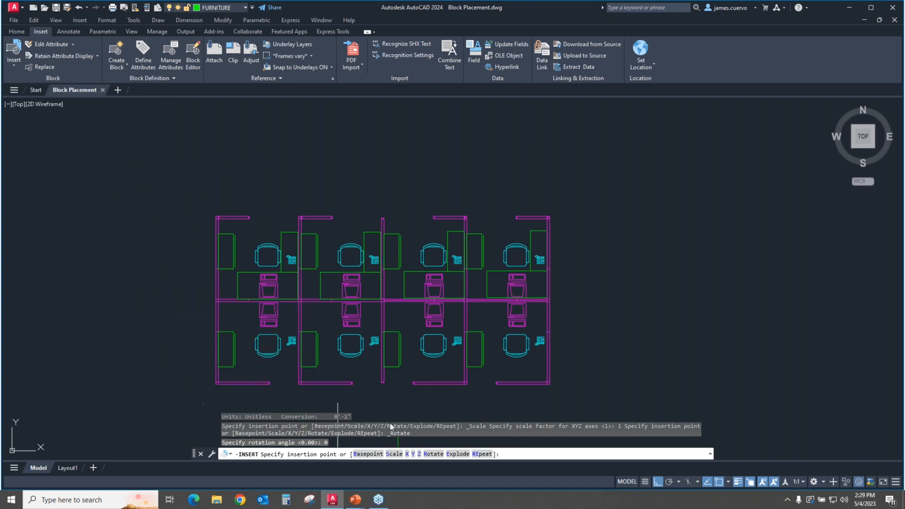
{"action": "mouse_move", "coordinate": [592, 314]}
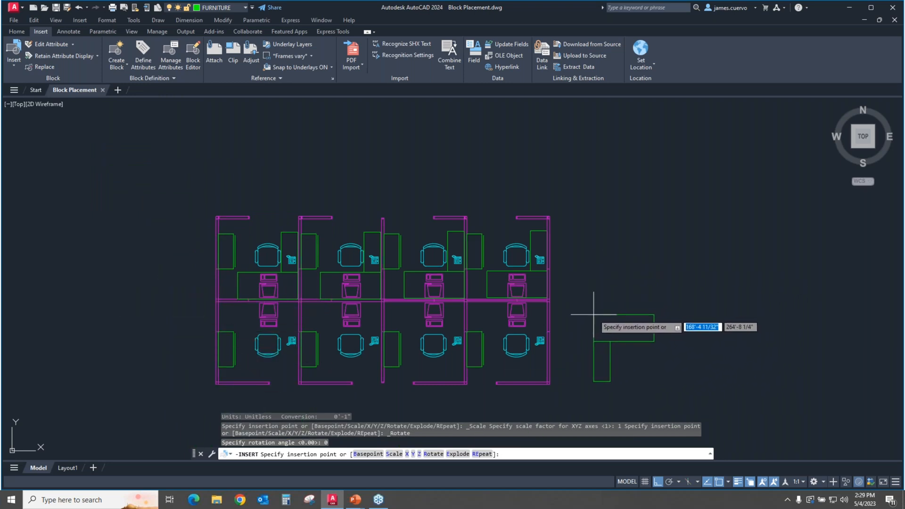
{"action": "mouse_move", "coordinate": [546, 304]}
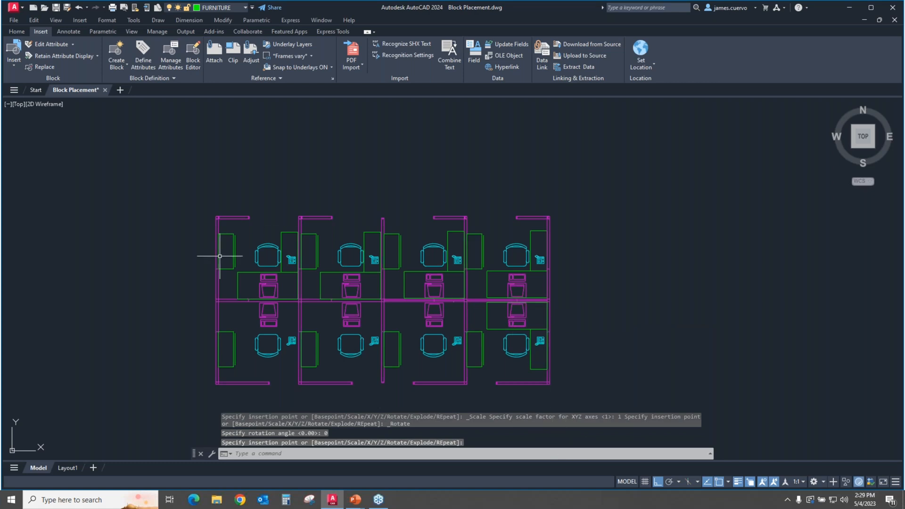
{"action": "mouse_move", "coordinate": [317, 349]}
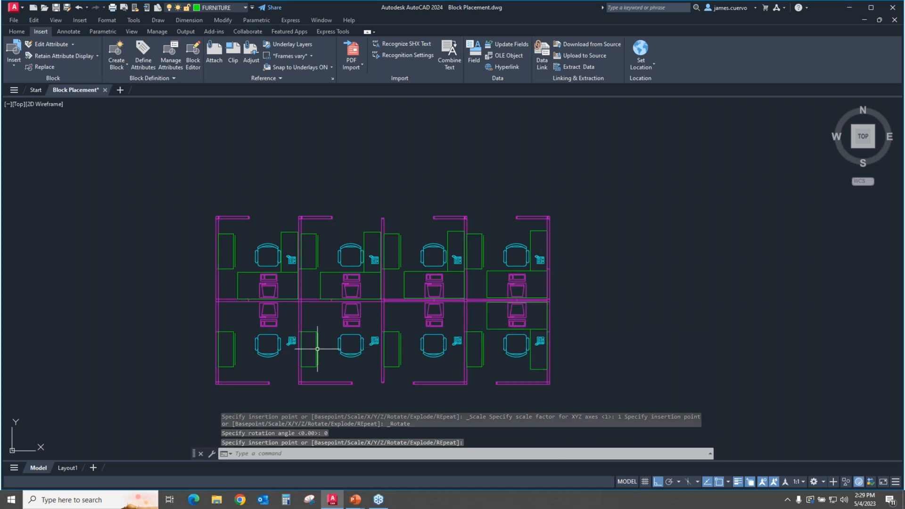
{"action": "mouse_move", "coordinate": [327, 354]}
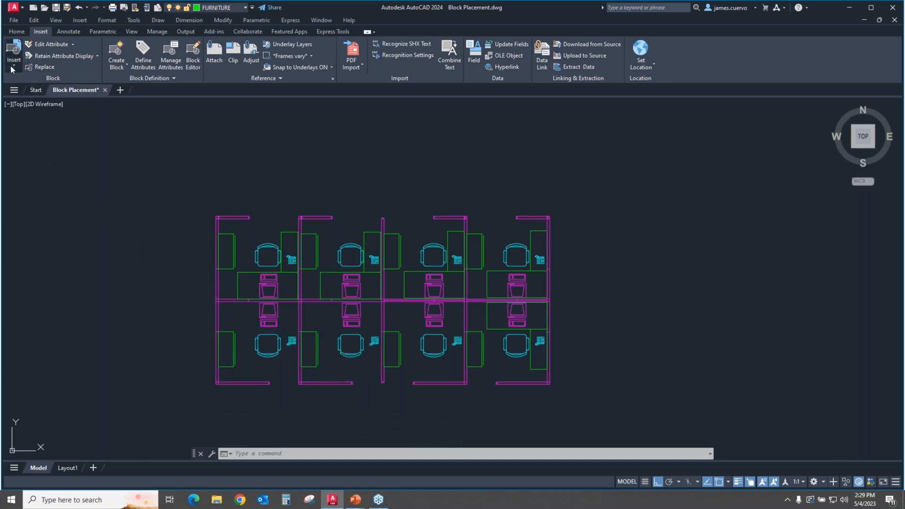
- Insert DESK3 with the REpeat option set to Yes, then cancel with Esc
{"action": "left_click", "coordinate": [12, 55]}
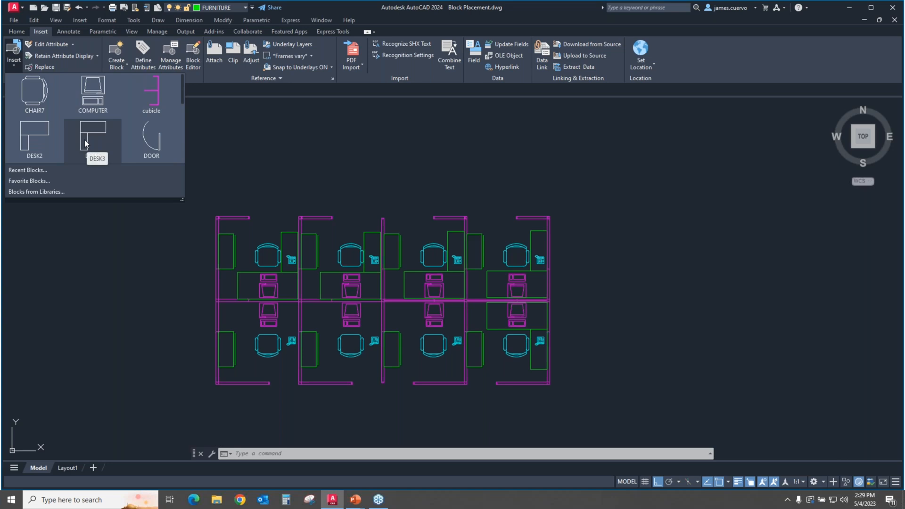
{"action": "left_click", "coordinate": [92, 139]}
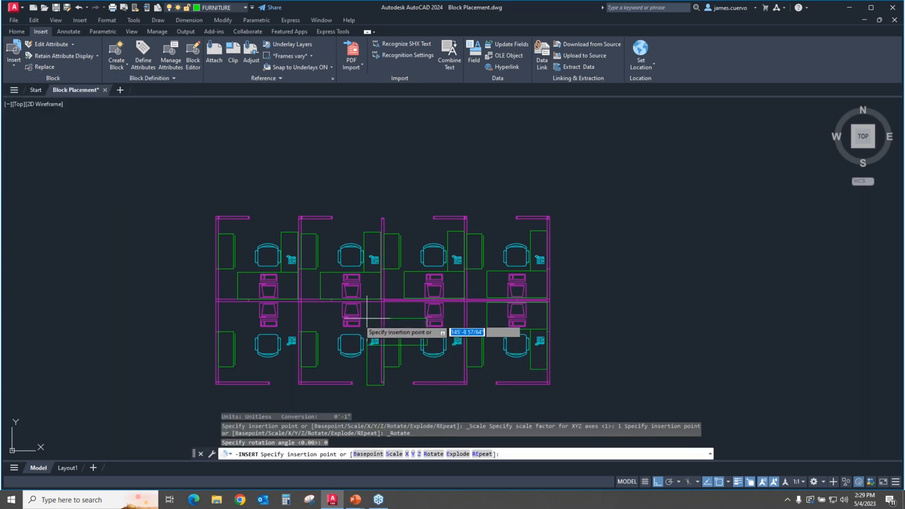
{"action": "mouse_move", "coordinate": [268, 339]}
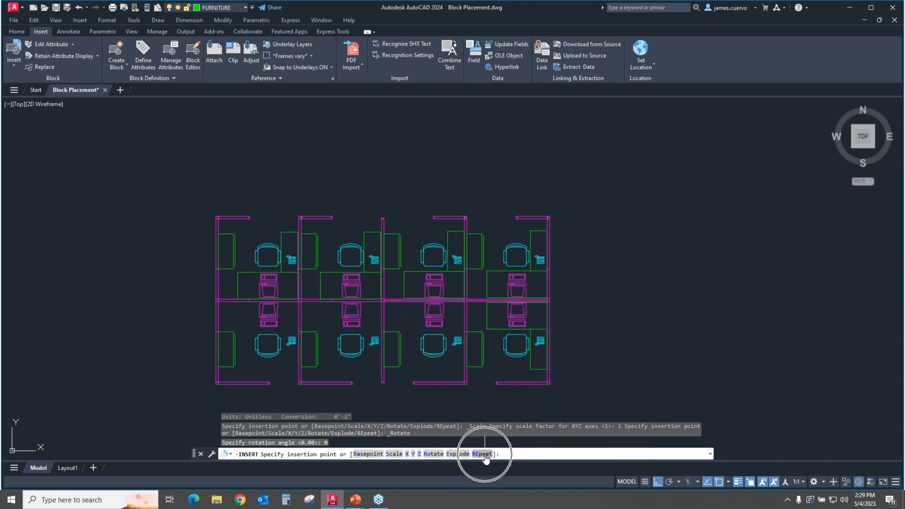
{"action": "left_click", "coordinate": [483, 454]}
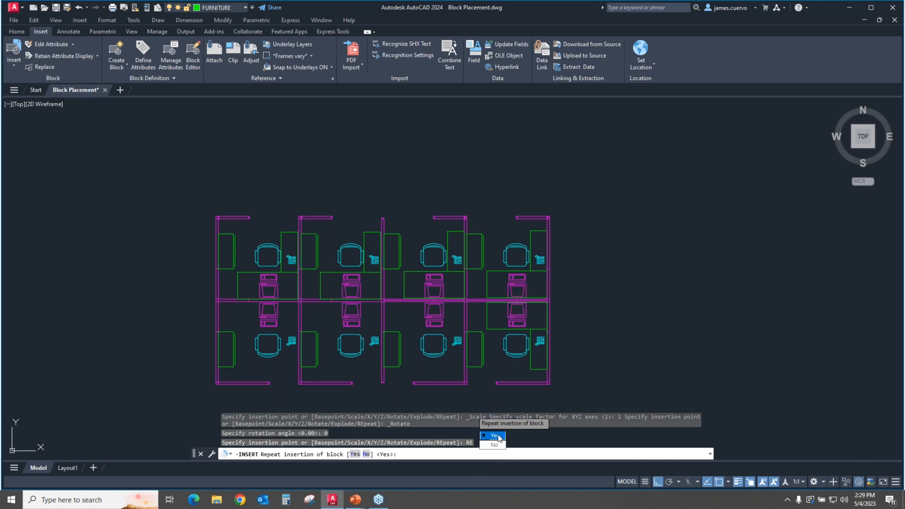
{"action": "left_click", "coordinate": [491, 436]}
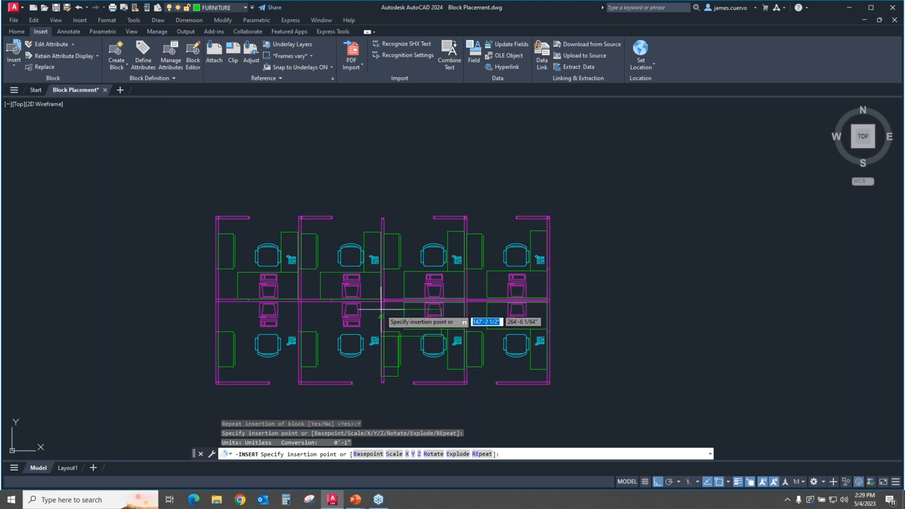
{"action": "mouse_move", "coordinate": [287, 314]}
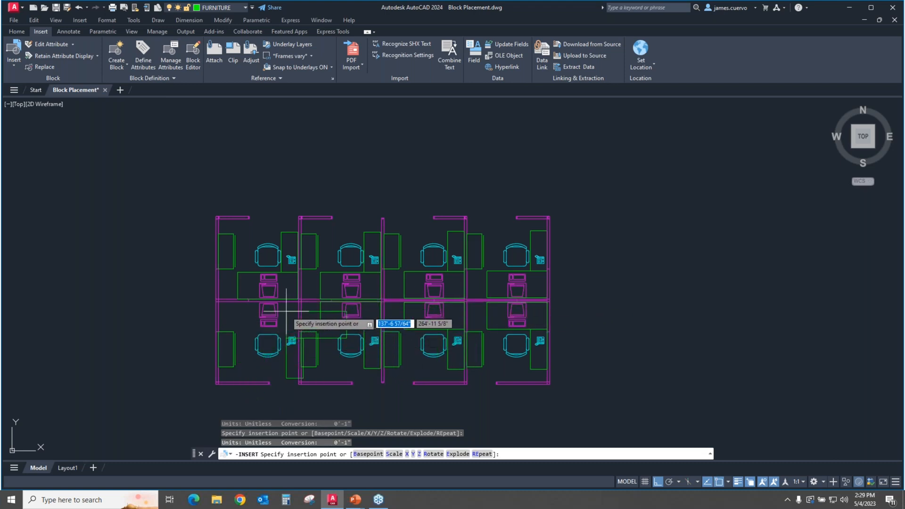
{"action": "mouse_move", "coordinate": [617, 251]}
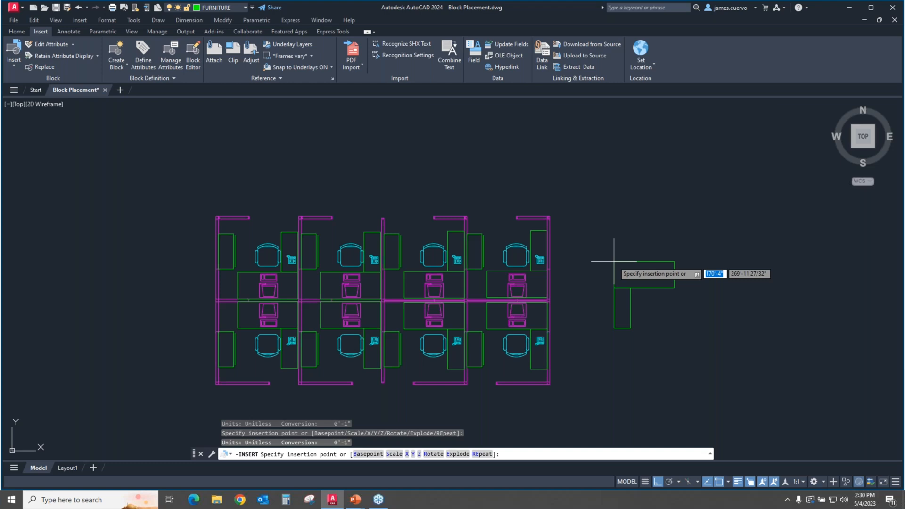
{"action": "key", "text": "Escape"}
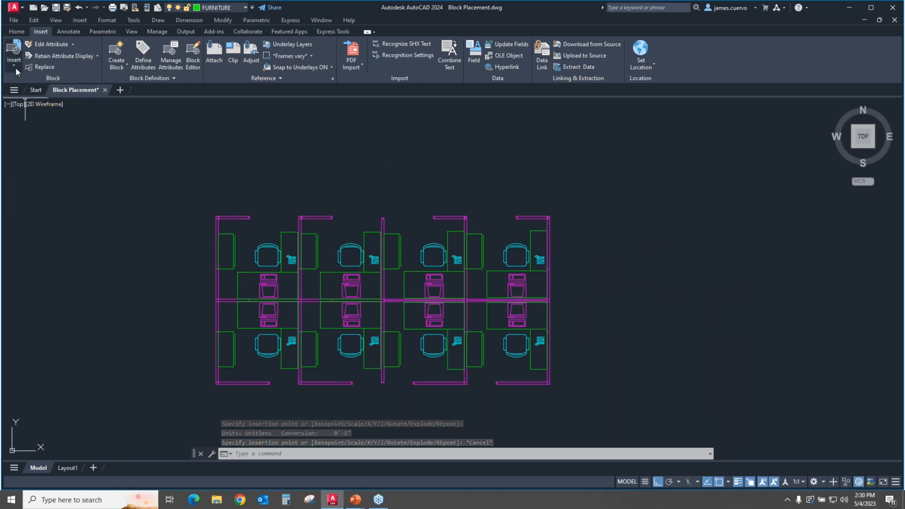
- Open the Blocks palette from Favorite Blocks and show its Libraries tab of furniture drawings
{"action": "left_click", "coordinate": [13, 52]}
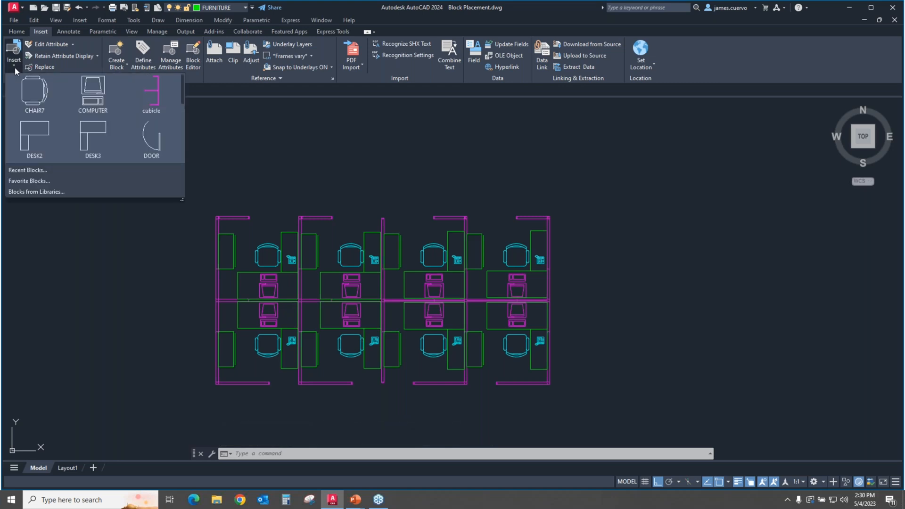
{"action": "mouse_move", "coordinate": [29, 181]}
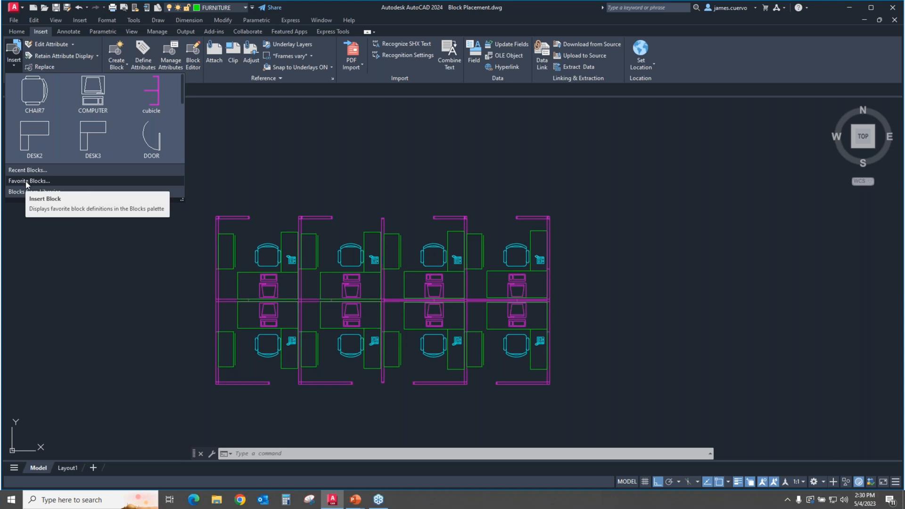
{"action": "left_click", "coordinate": [29, 180]}
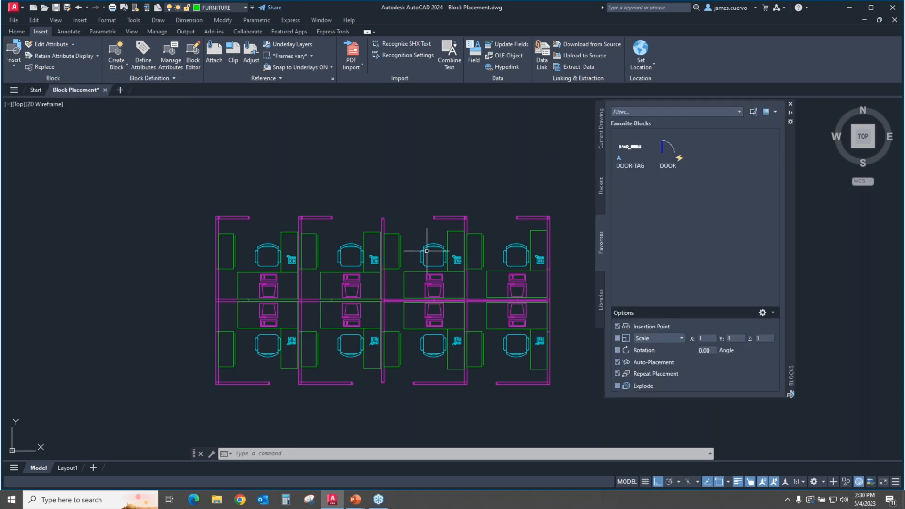
{"action": "mouse_move", "coordinate": [586, 312]}
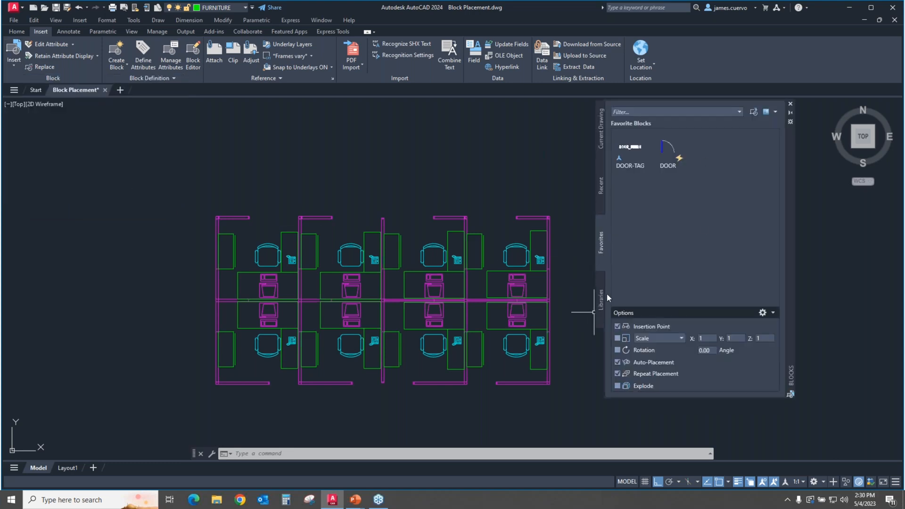
{"action": "left_click", "coordinate": [600, 296]}
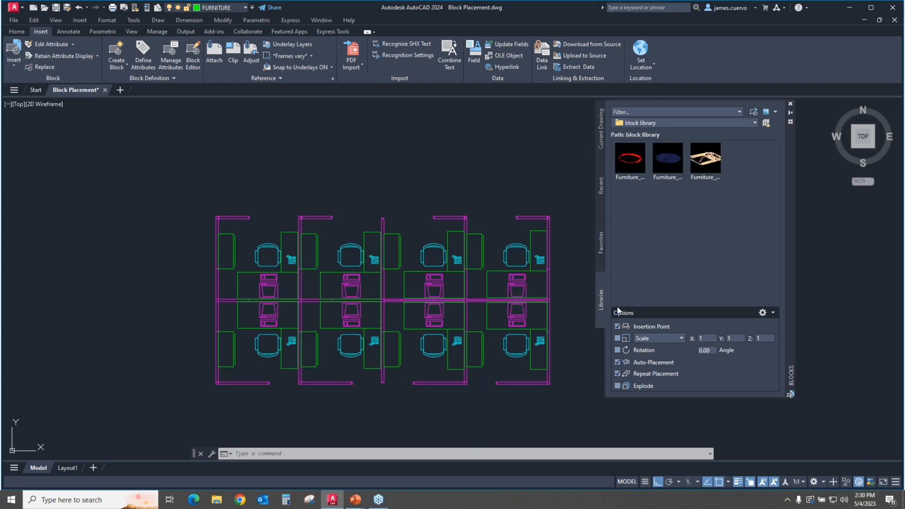
{"action": "mouse_move", "coordinate": [743, 227]}
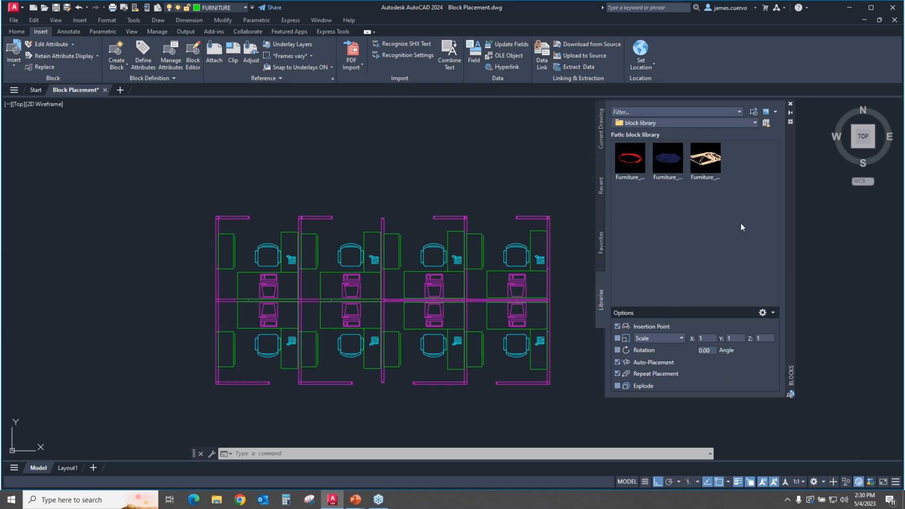
{"action": "mouse_move", "coordinate": [741, 161]}
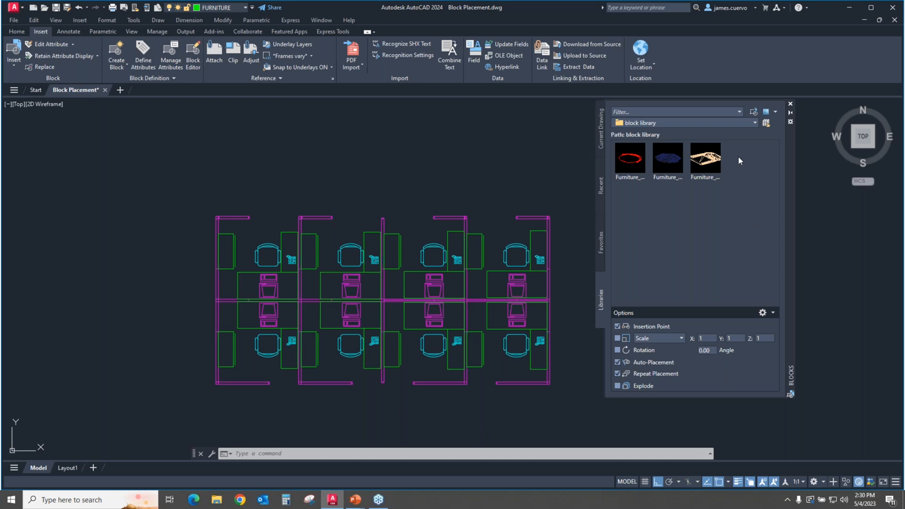
{"action": "mouse_move", "coordinate": [689, 274]}
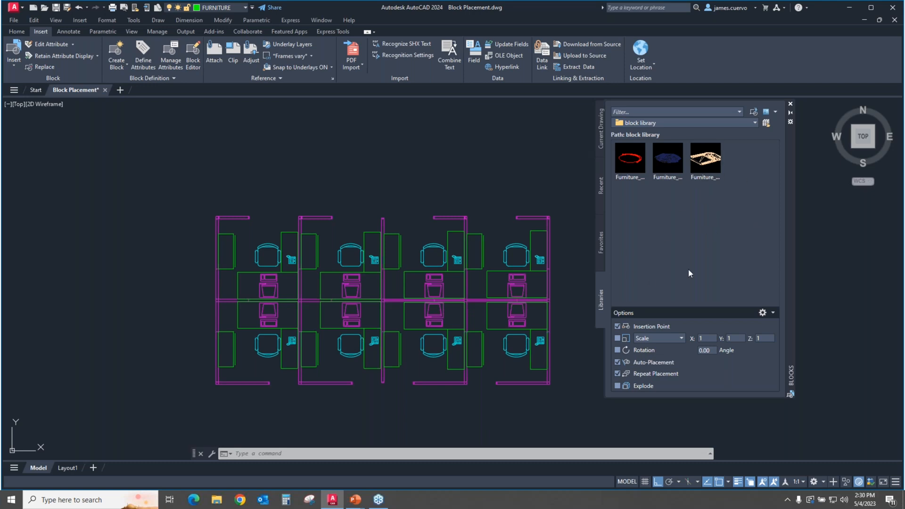
{"action": "mouse_move", "coordinate": [696, 287]}
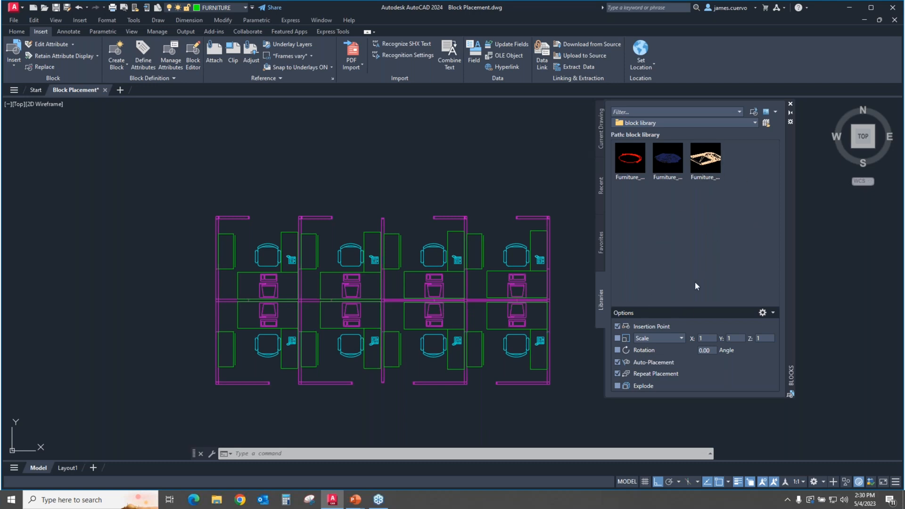
{"action": "mouse_move", "coordinate": [700, 281]}
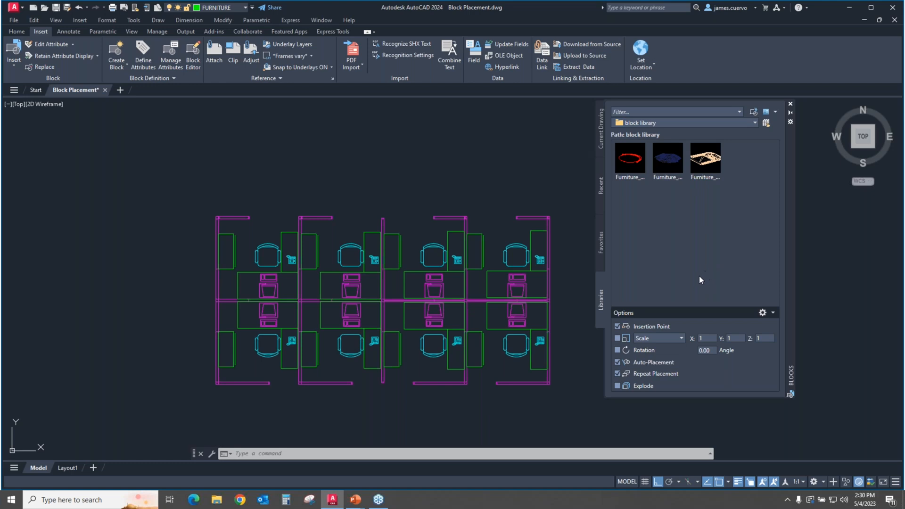
{"action": "mouse_move", "coordinate": [700, 224]}
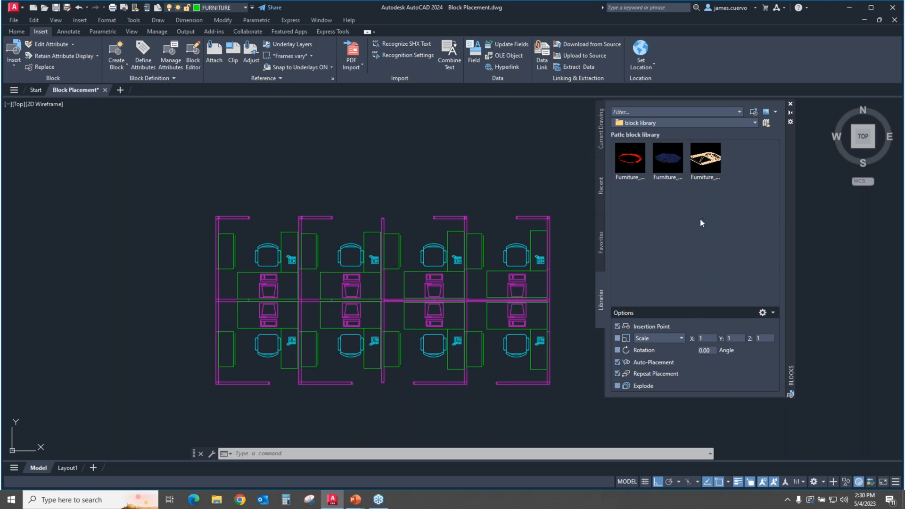
{"action": "mouse_move", "coordinate": [586, 339]}
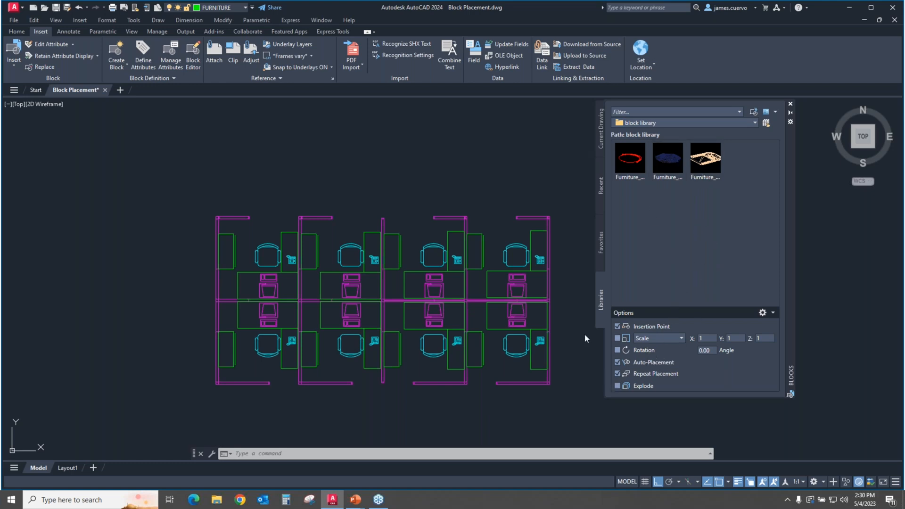
{"action": "mouse_move", "coordinate": [416, 320]}
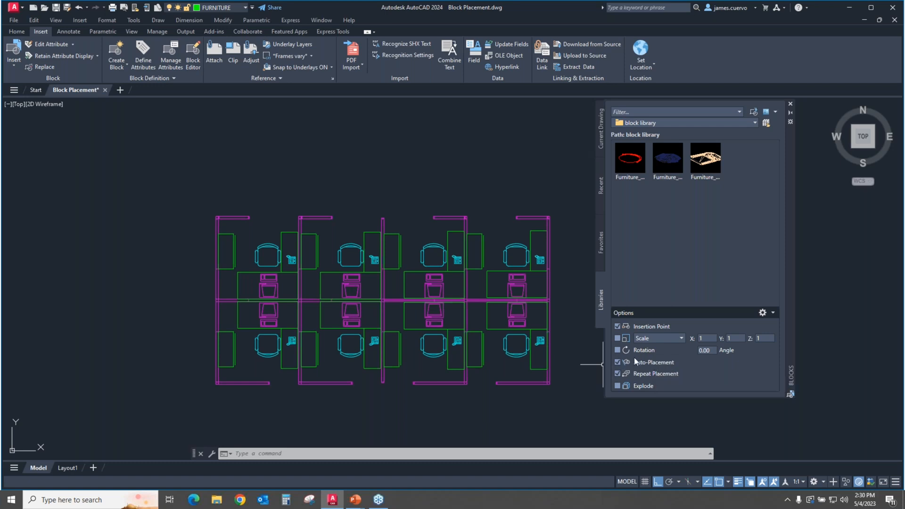
{"action": "mouse_move", "coordinate": [312, 311]}
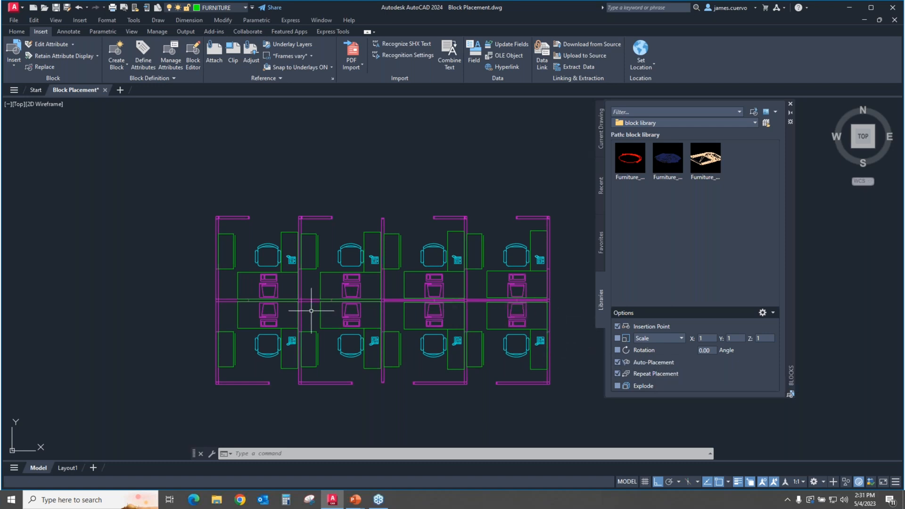
{"action": "mouse_move", "coordinate": [669, 371]}
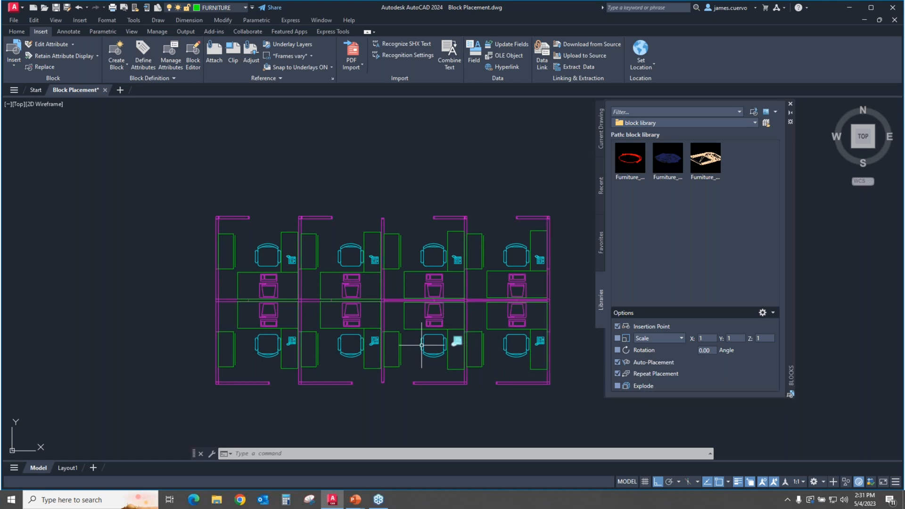
{"action": "mouse_move", "coordinate": [478, 362]}
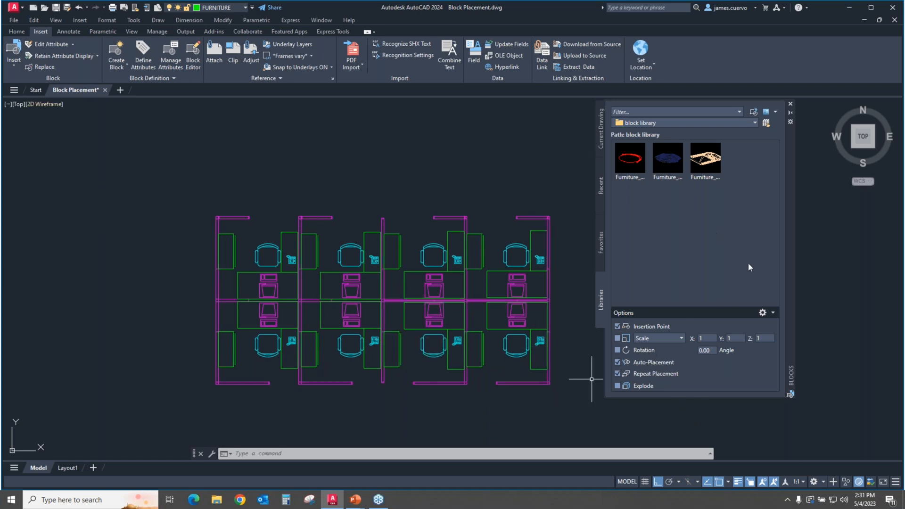
{"action": "mouse_move", "coordinate": [716, 201]}
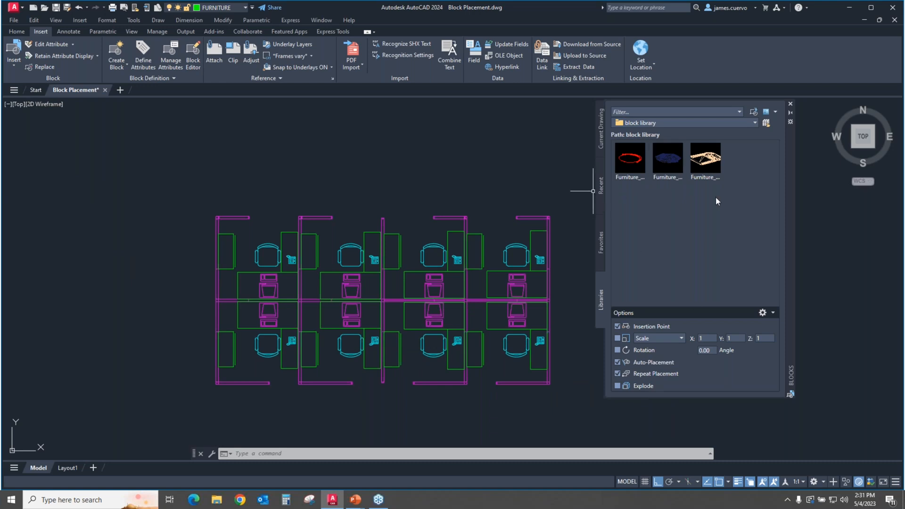
{"action": "mouse_move", "coordinate": [677, 235]}
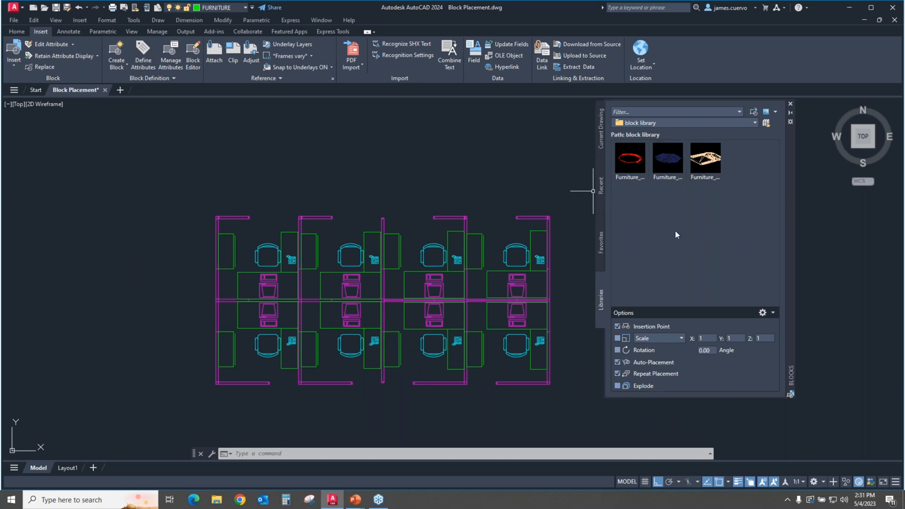
{"action": "mouse_move", "coordinate": [690, 246]}
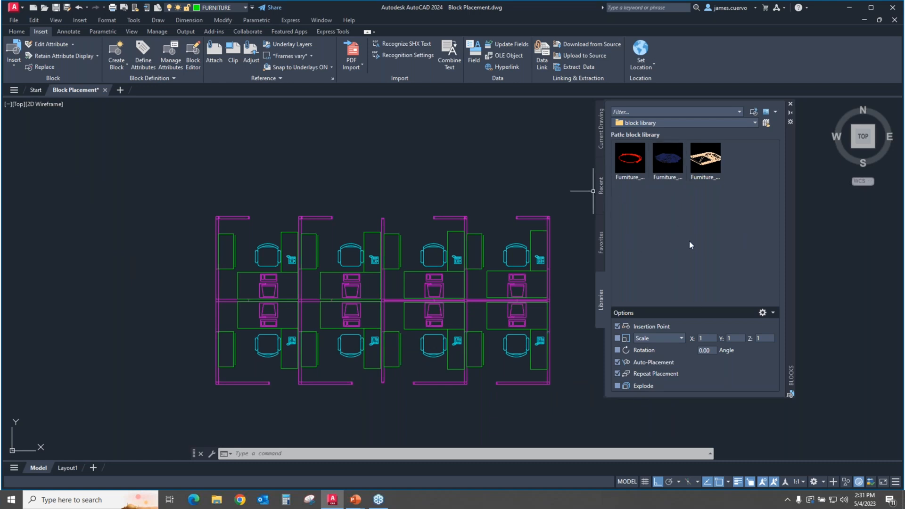
{"action": "mouse_move", "coordinate": [214, 337]}
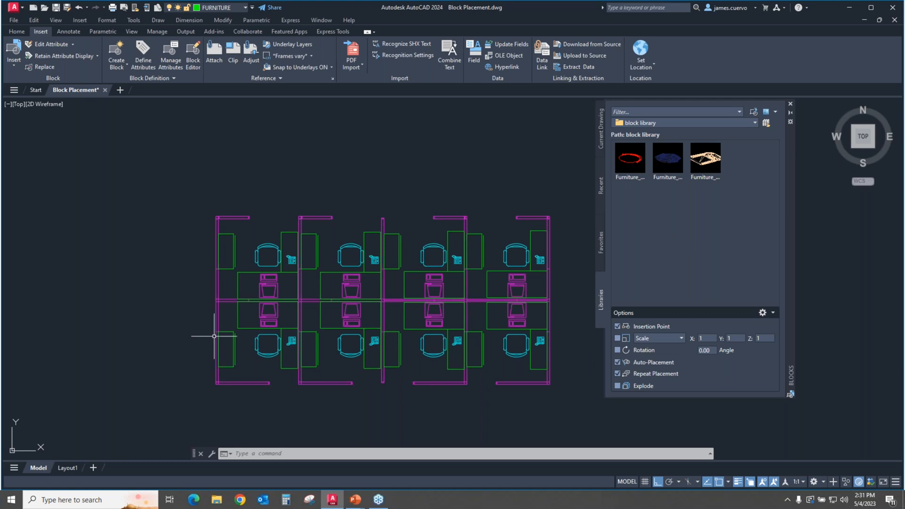
{"action": "mouse_move", "coordinate": [742, 260]}
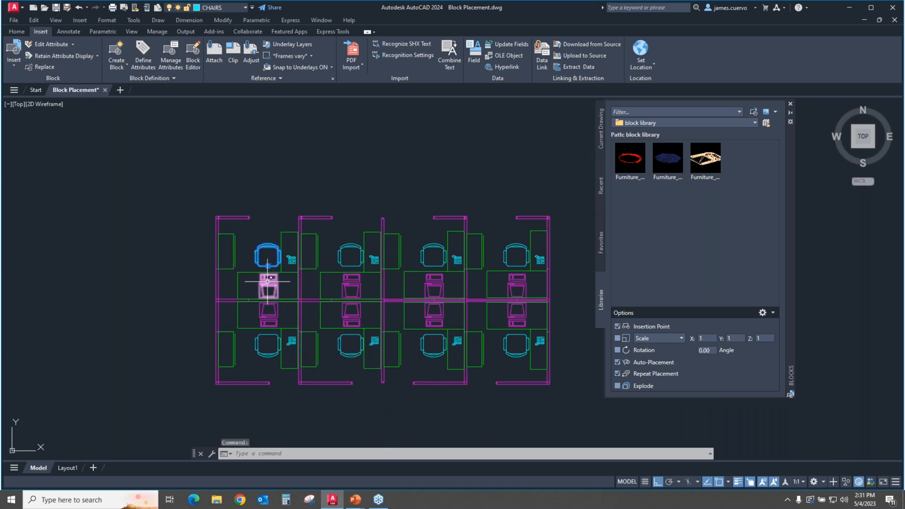
- Add the top-left desk to the chair selection and try Replace
{"action": "left_click", "coordinate": [269, 283]}
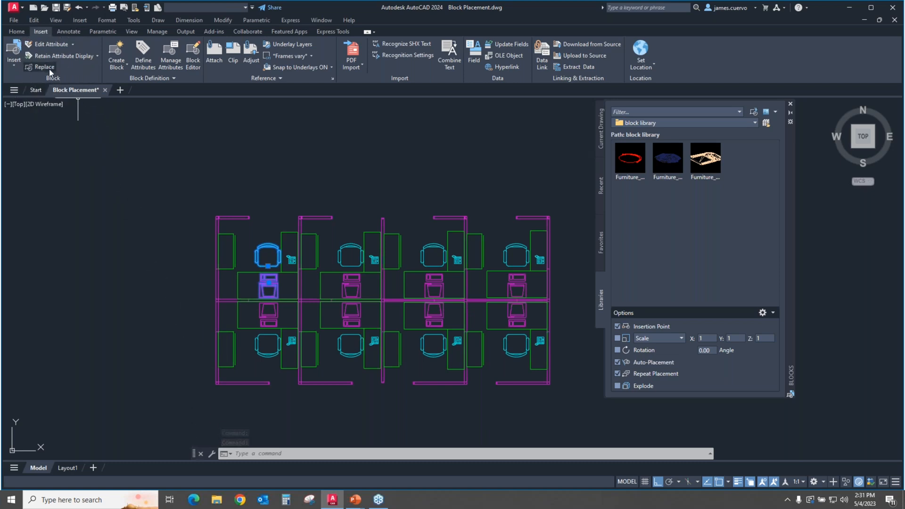
{"action": "left_click", "coordinate": [44, 67]}
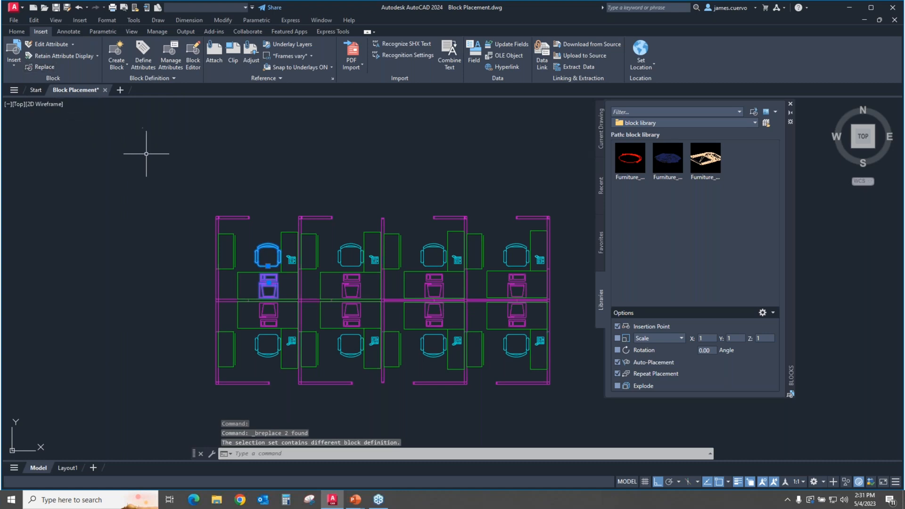
{"action": "mouse_move", "coordinate": [145, 175]}
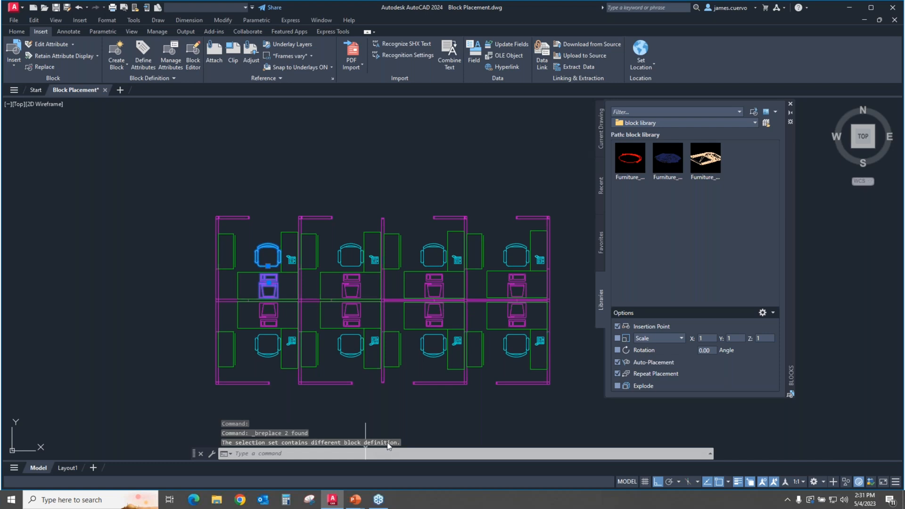
{"action": "mouse_move", "coordinate": [394, 478]}
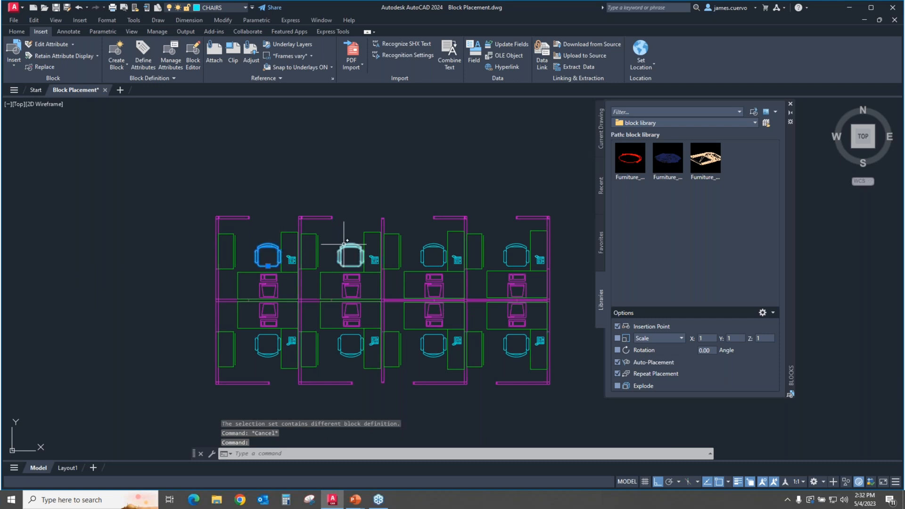
{"action": "mouse_move", "coordinate": [426, 245]}
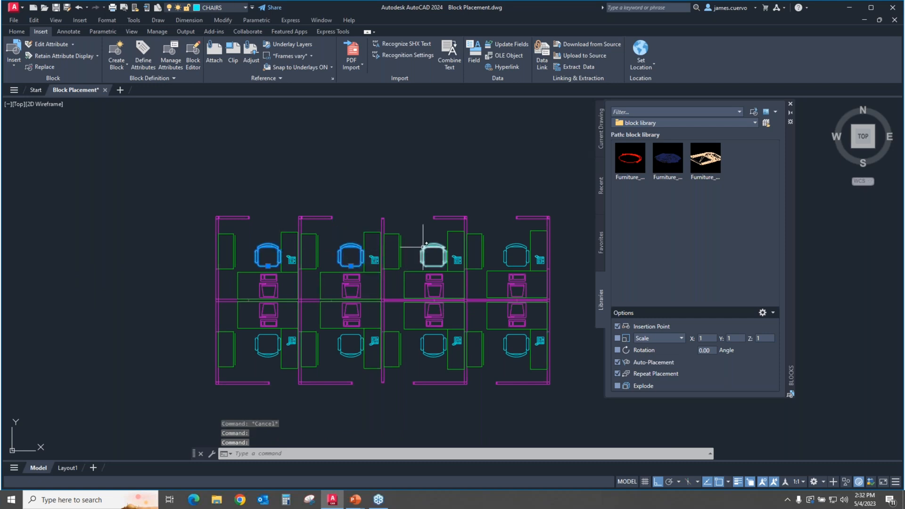
- Select the four top-row chairs, check Quick Properties shows CHAIR7, and dismiss the Replace chooser
{"action": "left_click", "coordinate": [519, 247]}
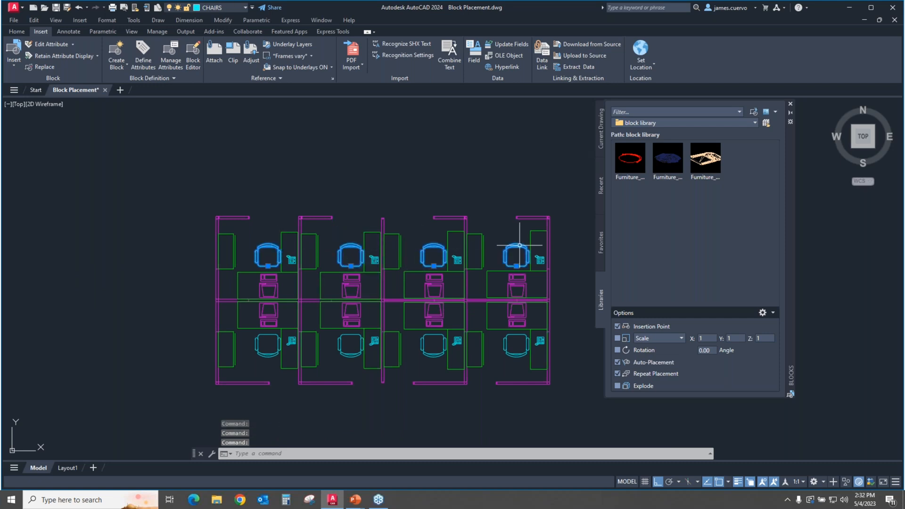
{"action": "mouse_move", "coordinate": [44, 66]}
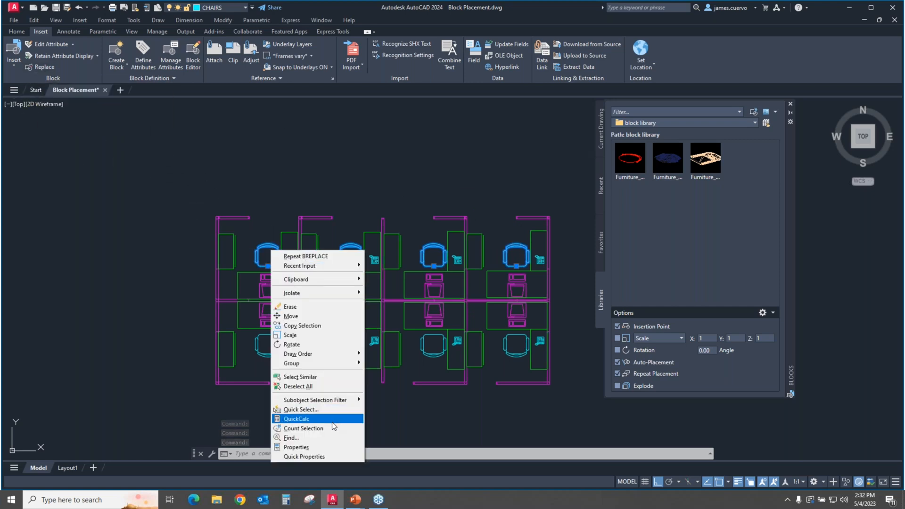
{"action": "mouse_move", "coordinate": [304, 457]}
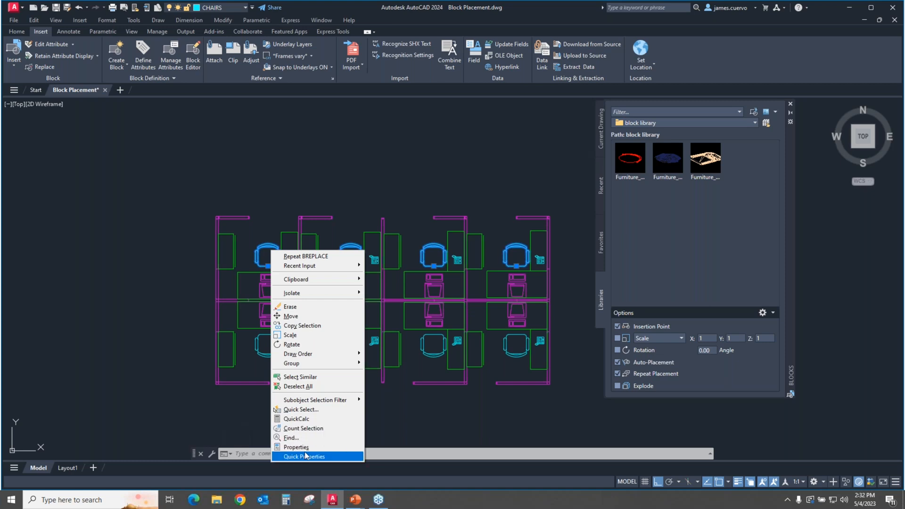
{"action": "left_click", "coordinate": [296, 447]}
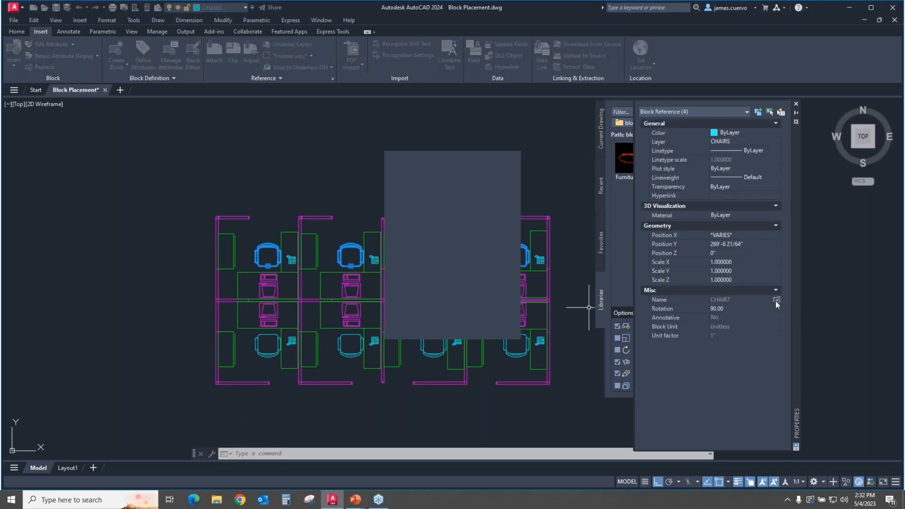
{"action": "left_click", "coordinate": [777, 299]}
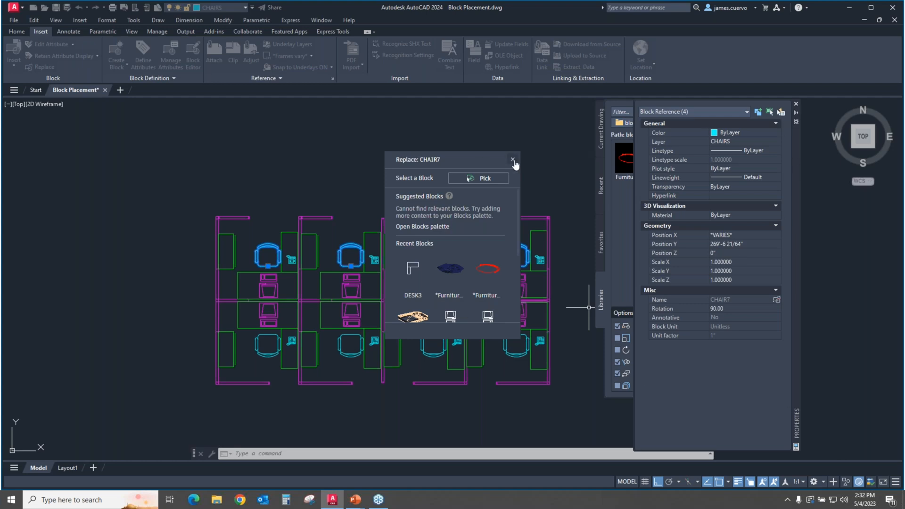
{"action": "left_click", "coordinate": [512, 160]}
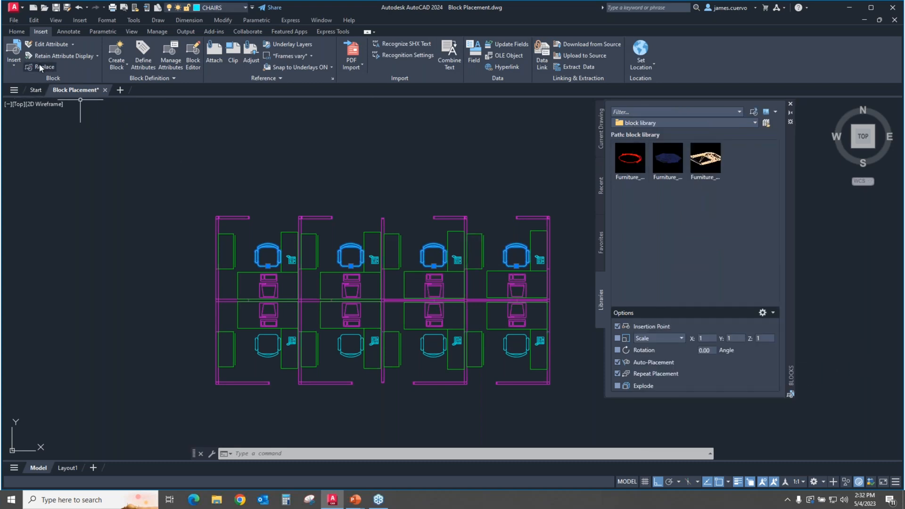
- Open the Replace palette for the selected CHAIR7 chairs
{"action": "left_click", "coordinate": [44, 67]}
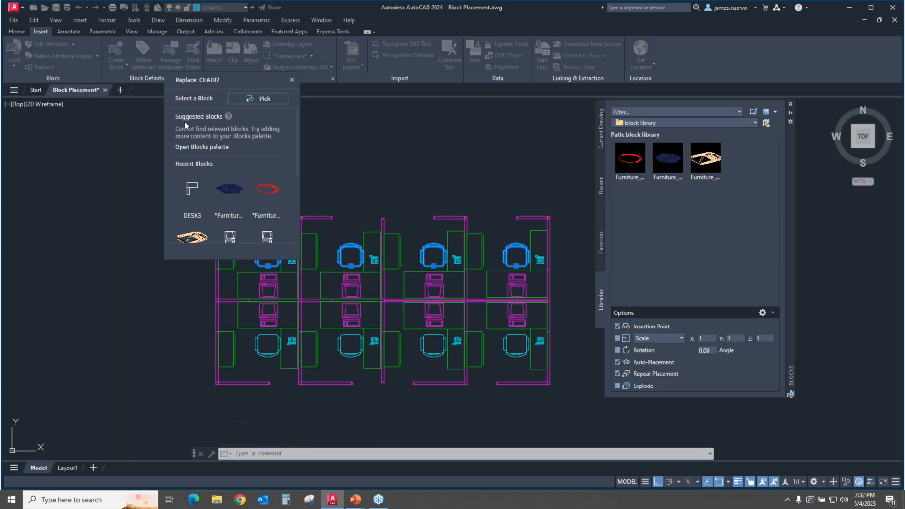
{"action": "mouse_move", "coordinate": [203, 139]}
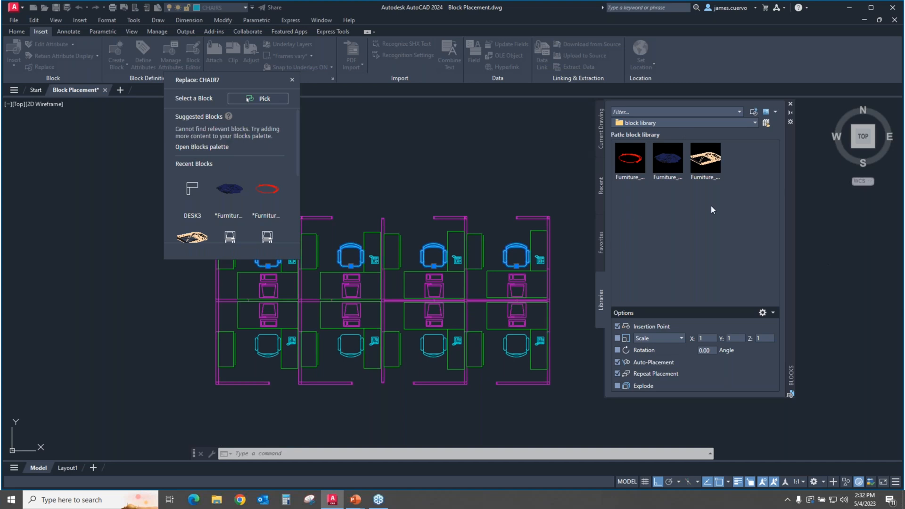
{"action": "mouse_move", "coordinate": [715, 229]}
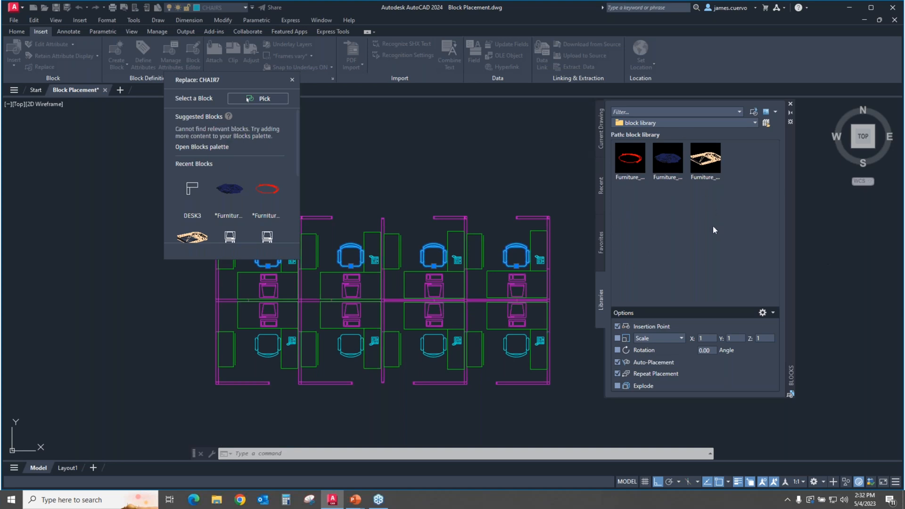
{"action": "mouse_move", "coordinate": [702, 244]}
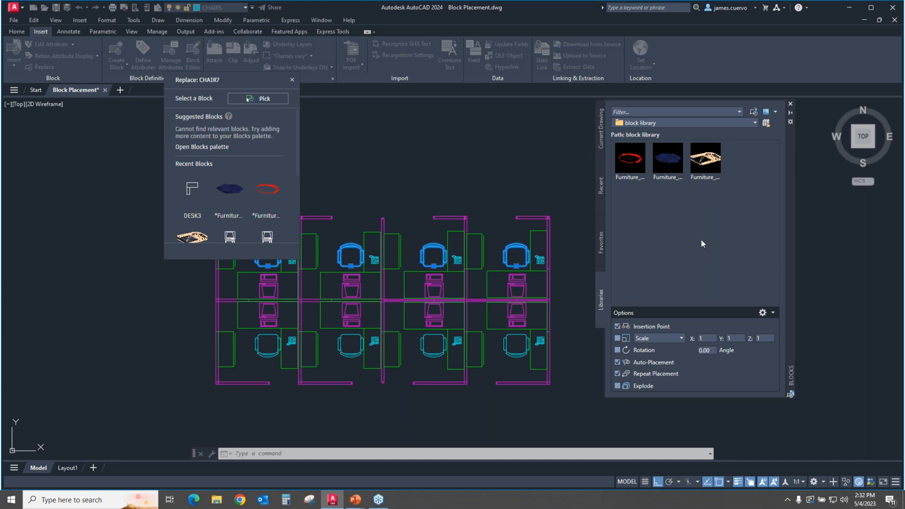
{"action": "mouse_move", "coordinate": [746, 153]}
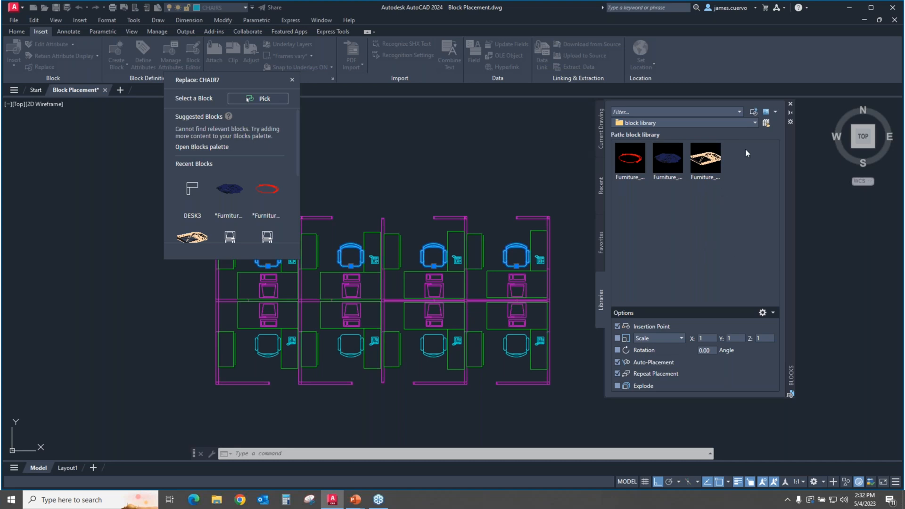
{"action": "mouse_move", "coordinate": [710, 234]}
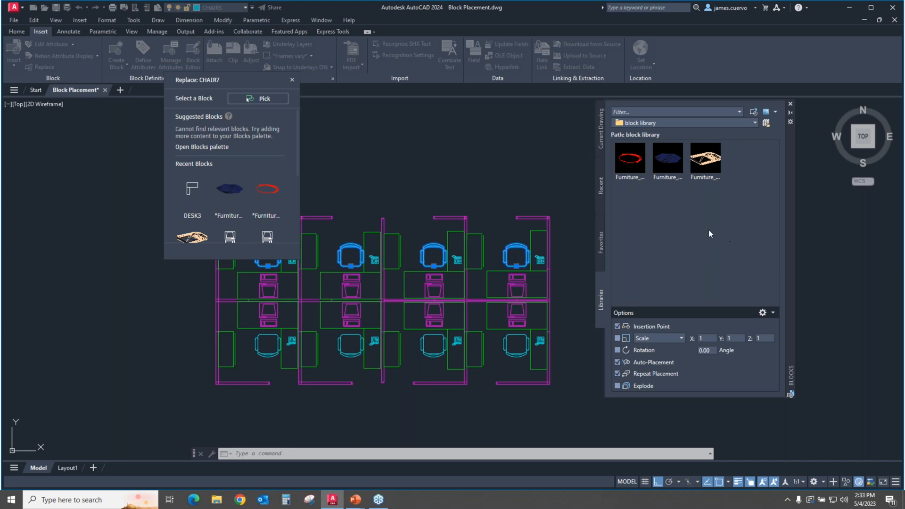
{"action": "mouse_move", "coordinate": [693, 255]}
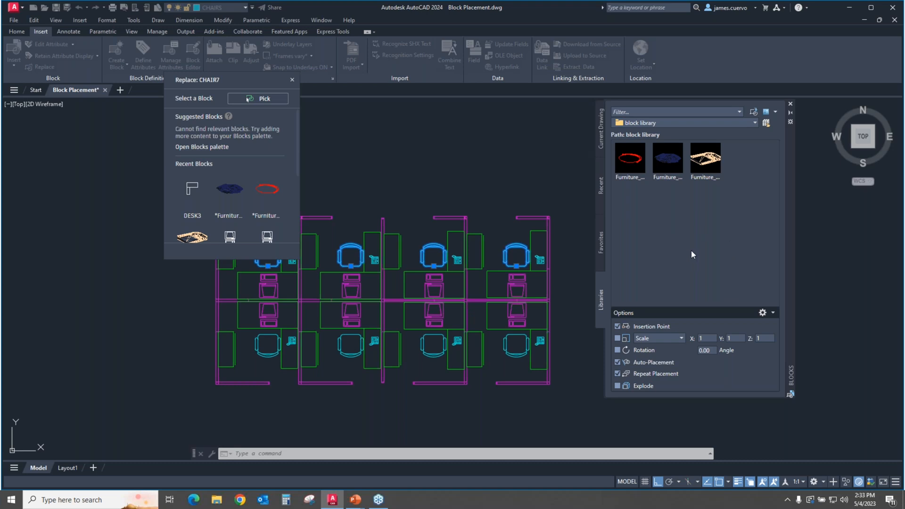
{"action": "mouse_move", "coordinate": [679, 262]}
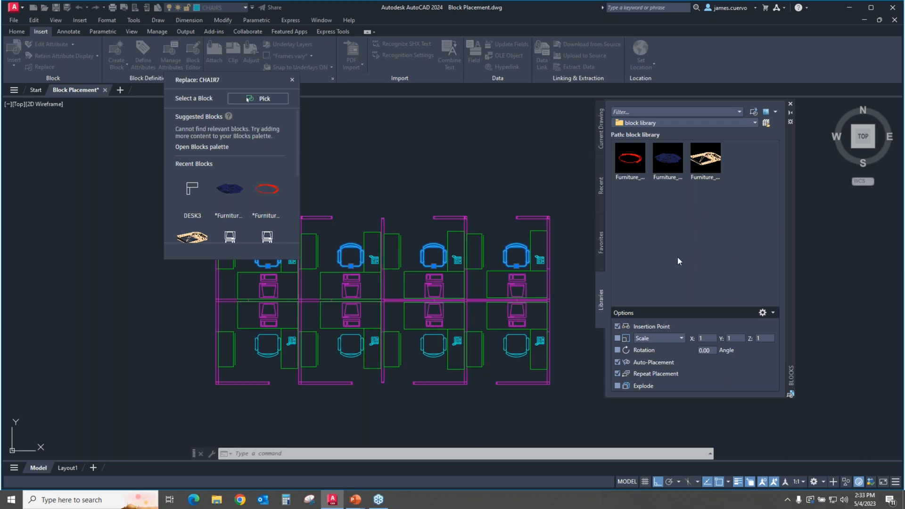
{"action": "mouse_move", "coordinate": [666, 275]}
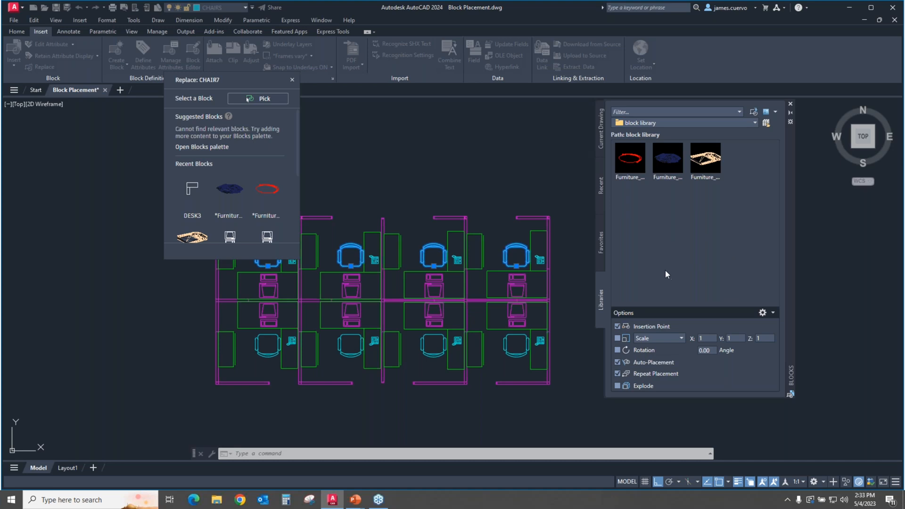
{"action": "mouse_move", "coordinate": [664, 274]}
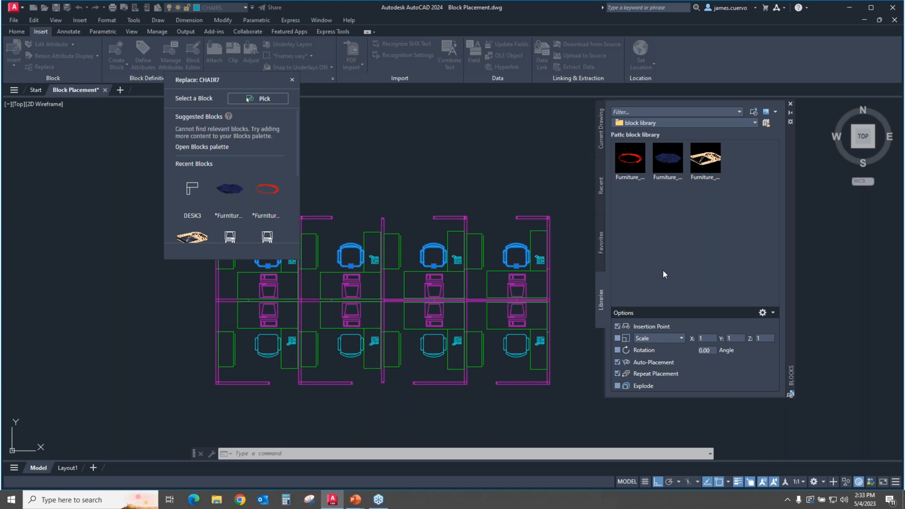
{"action": "mouse_move", "coordinate": [662, 271]}
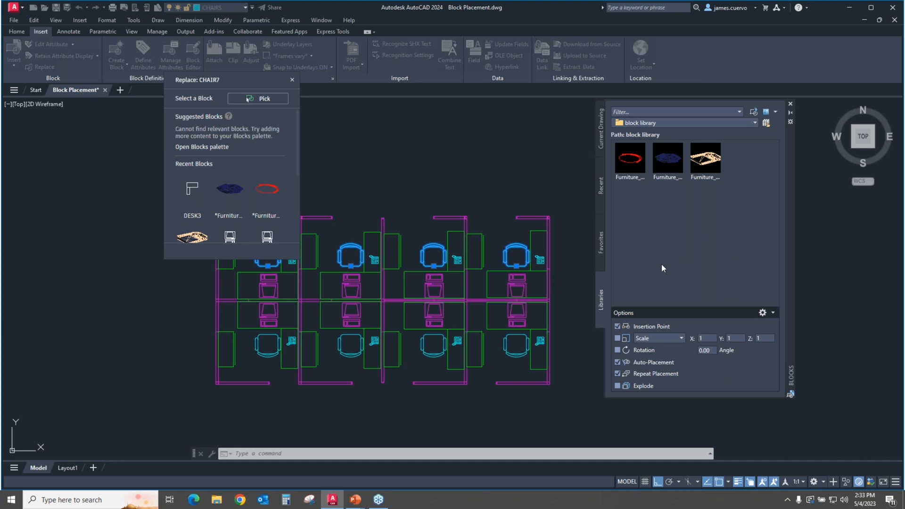
{"action": "mouse_move", "coordinate": [657, 231]}
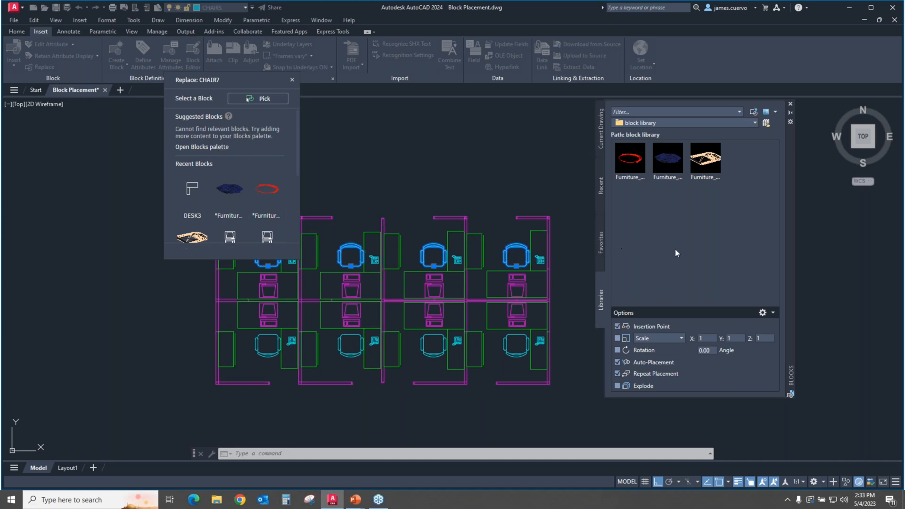
{"action": "mouse_move", "coordinate": [683, 254]}
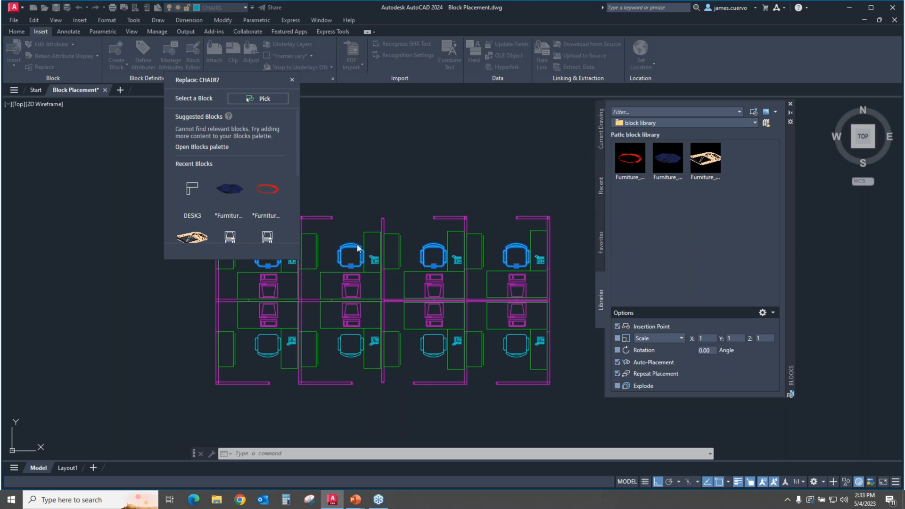
{"action": "mouse_move", "coordinate": [299, 249]}
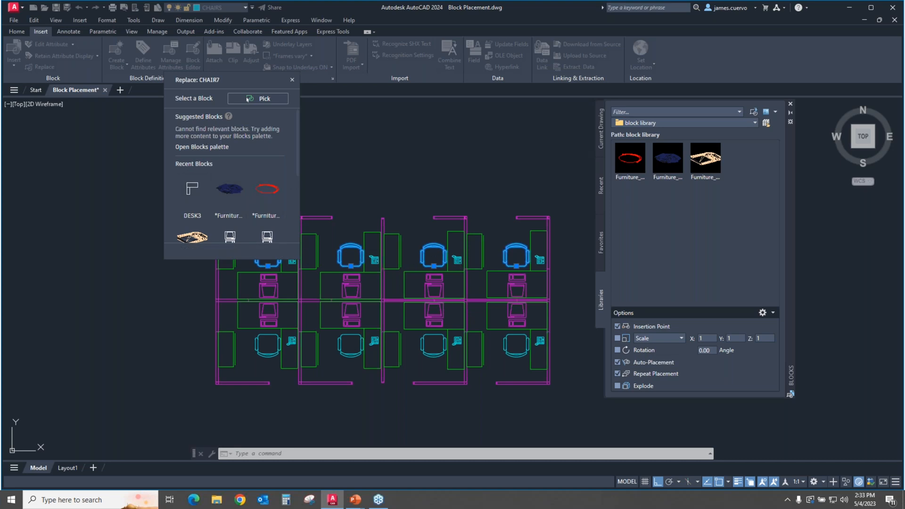
{"action": "mouse_move", "coordinate": [108, 261]}
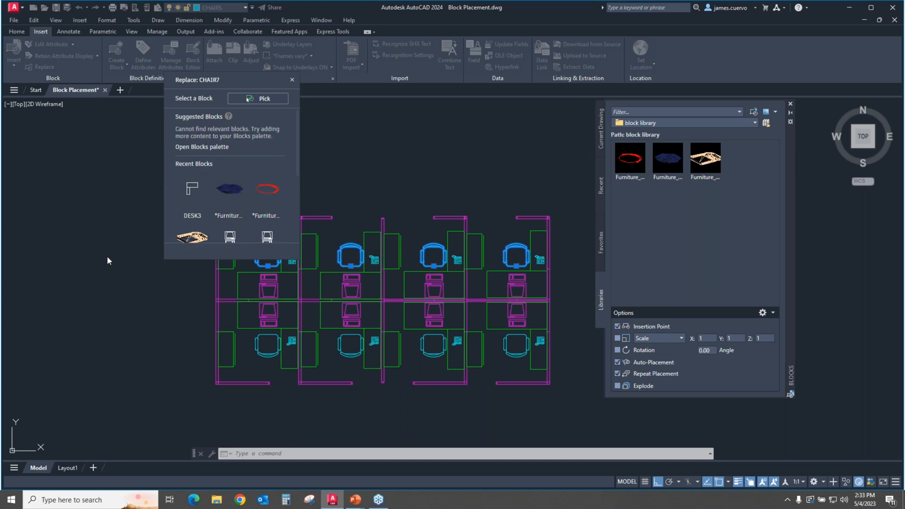
{"action": "mouse_move", "coordinate": [229, 193]}
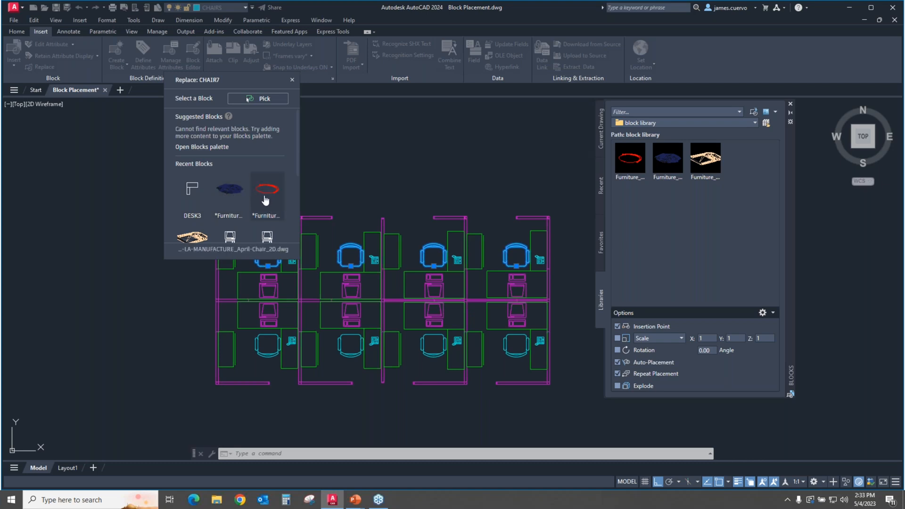
{"action": "mouse_move", "coordinate": [266, 193]}
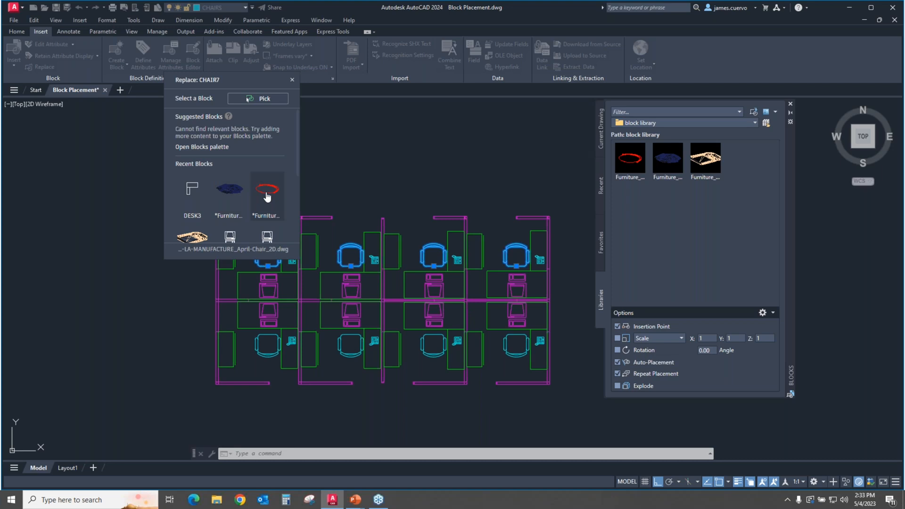
- Choose April Chair 2D from Recent Blocks to replace the four chairs
{"action": "left_click", "coordinate": [266, 189]}
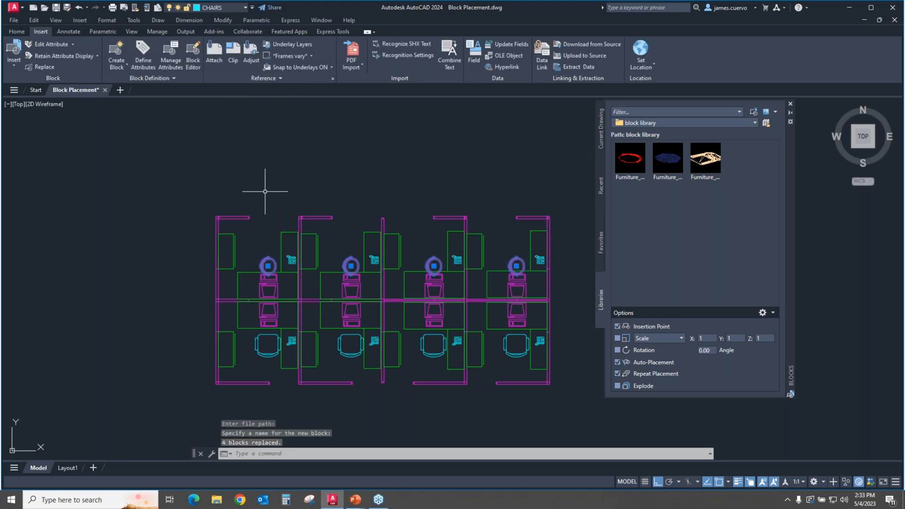
{"action": "mouse_move", "coordinate": [311, 272]}
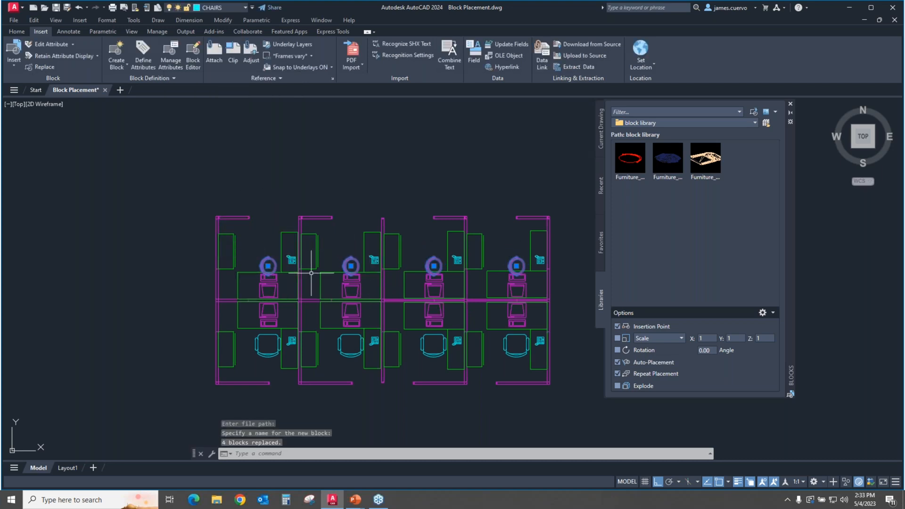
{"action": "mouse_move", "coordinate": [433, 368]}
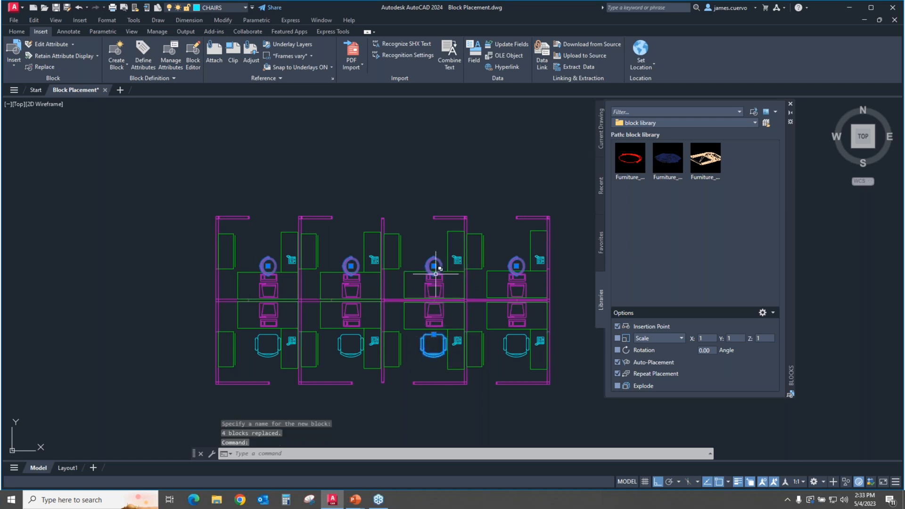
{"action": "mouse_move", "coordinate": [432, 274]}
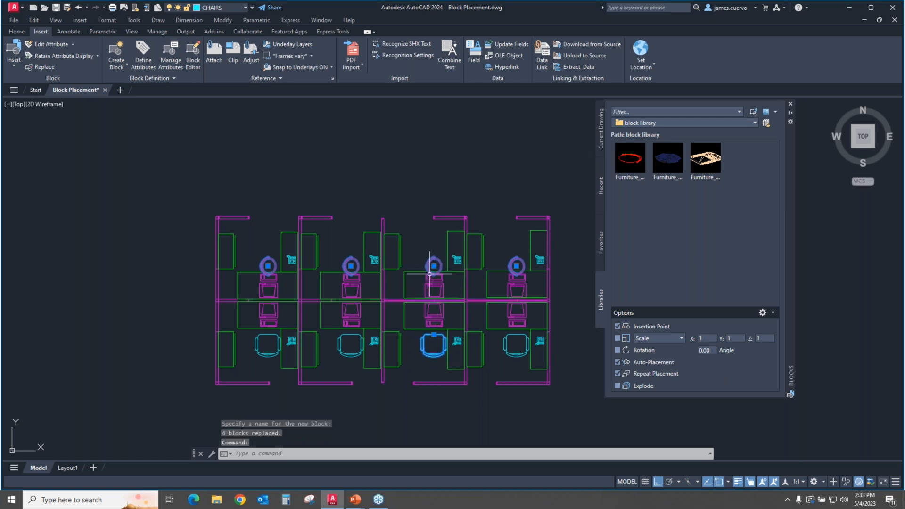
{"action": "mouse_move", "coordinate": [378, 307]}
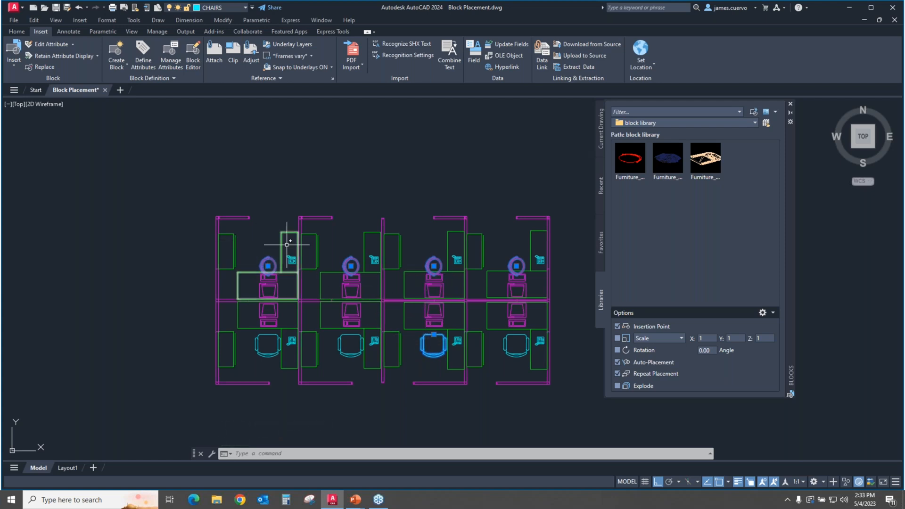
{"action": "mouse_move", "coordinate": [298, 237]}
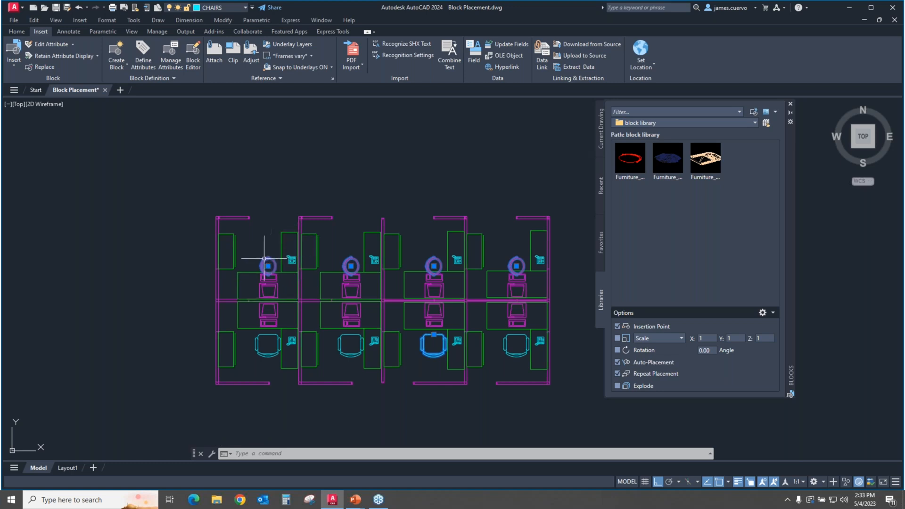
{"action": "mouse_move", "coordinate": [282, 250]}
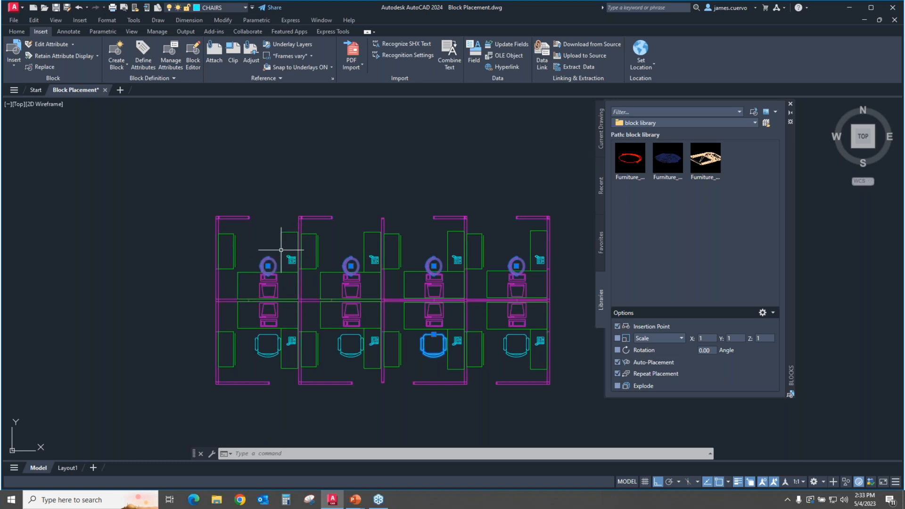
{"action": "mouse_move", "coordinate": [292, 250]}
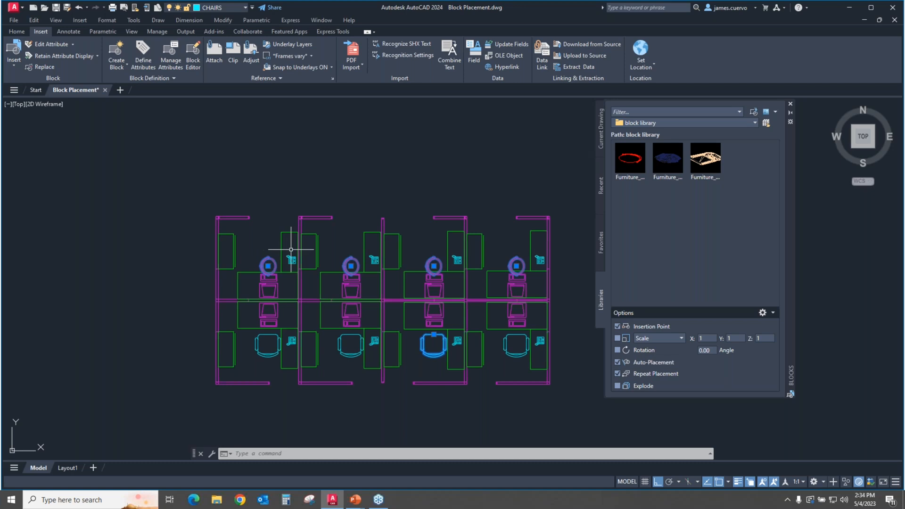
{"action": "mouse_move", "coordinate": [231, 319]}
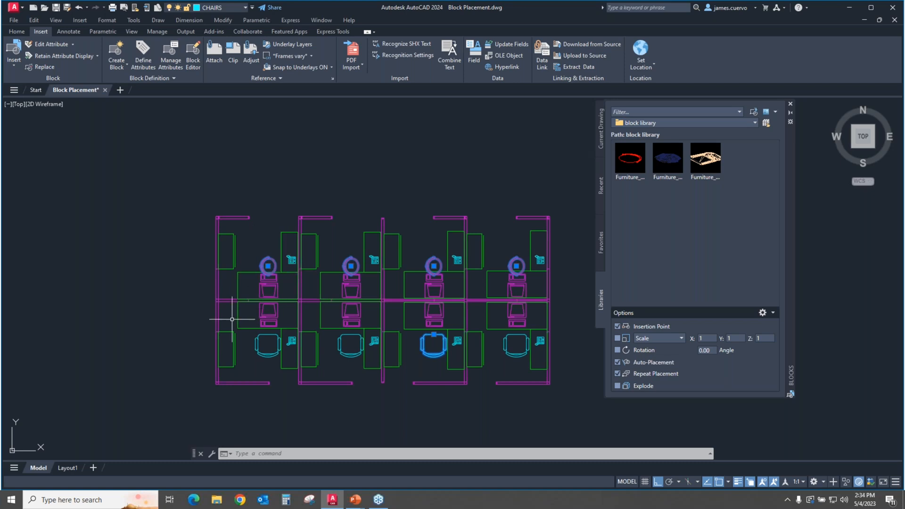
{"action": "mouse_move", "coordinate": [275, 258]}
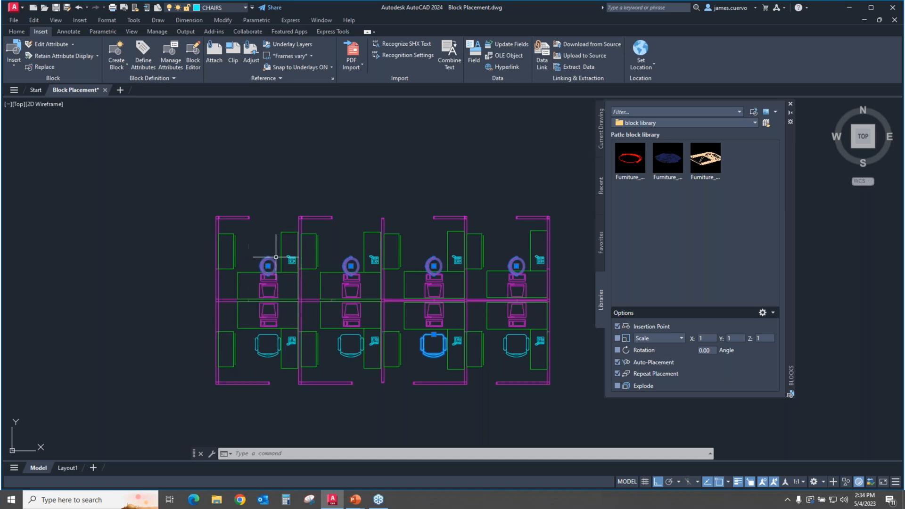
{"action": "mouse_move", "coordinate": [254, 332]}
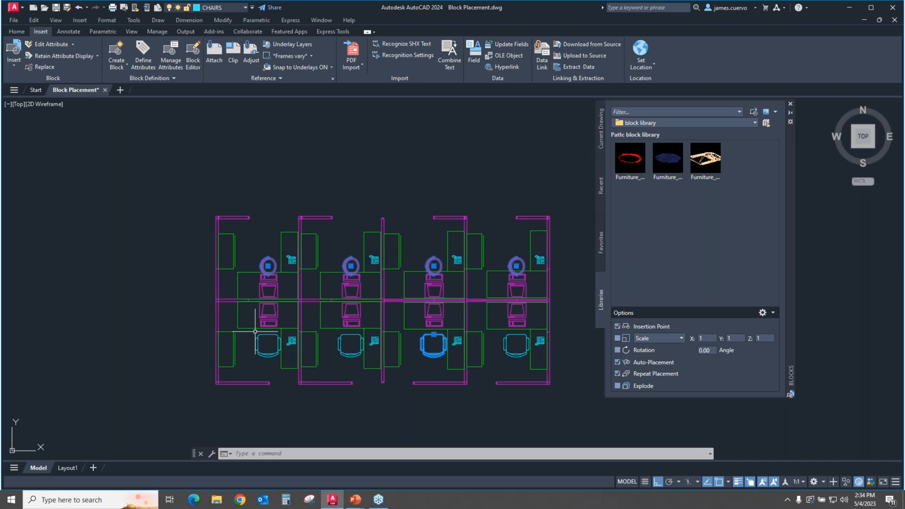
{"action": "mouse_move", "coordinate": [48, 153]}
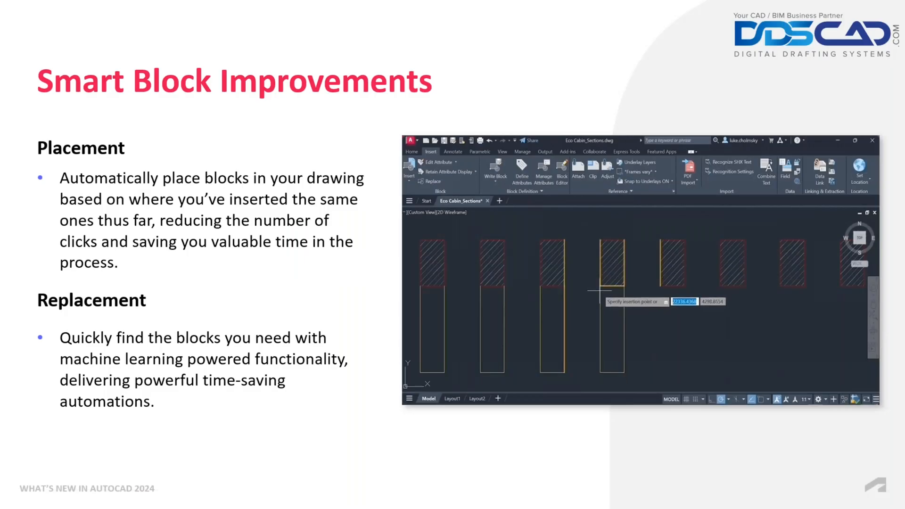
- Play the embedded demo video on the Smart Block Improvements slide
{"action": "left_click", "coordinate": [409, 171]}
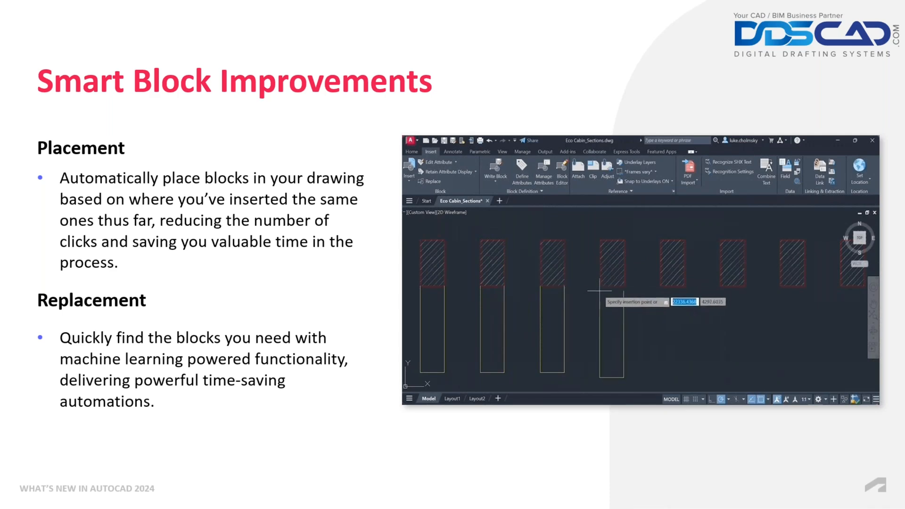
{"action": "left_click", "coordinate": [408, 171]}
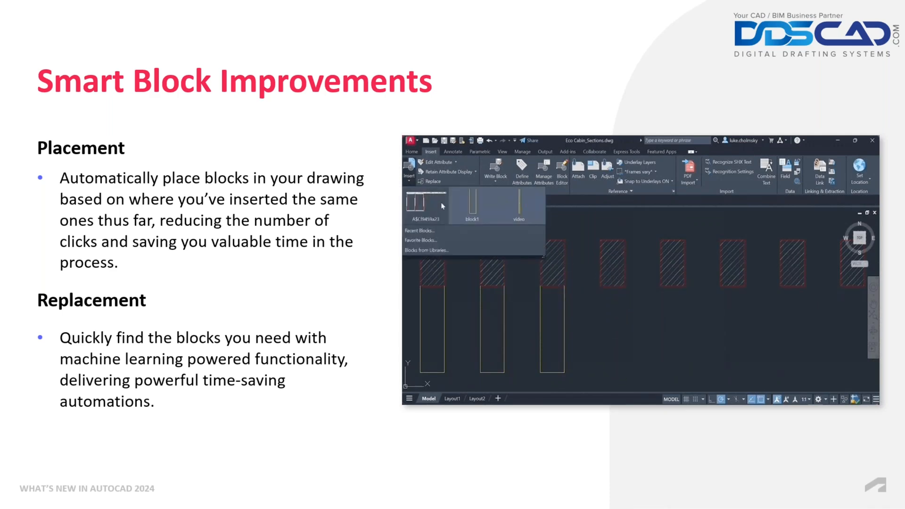